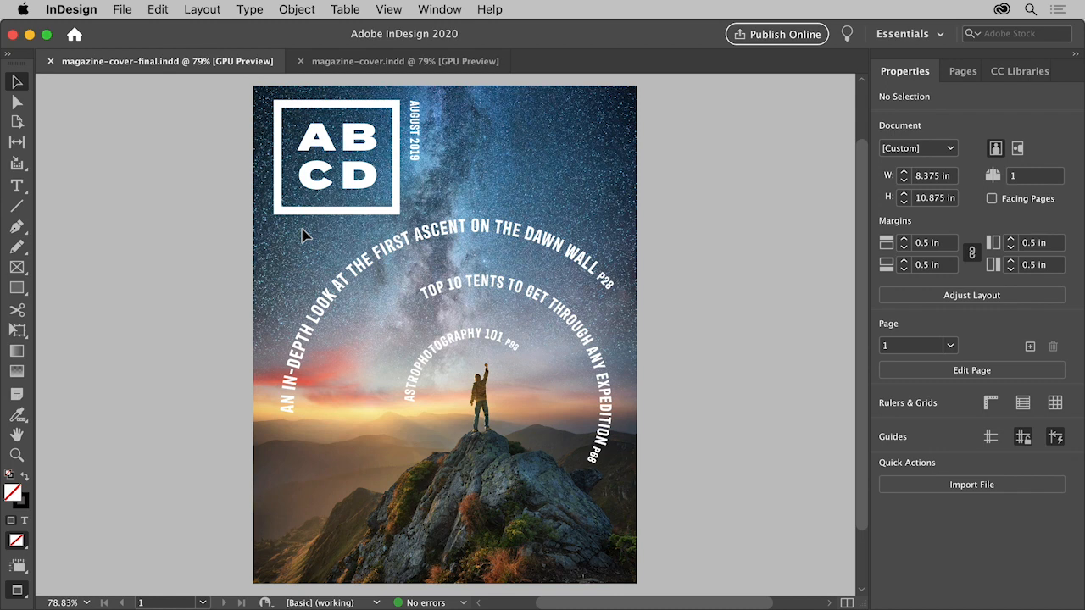
mouse_move(312, 268)
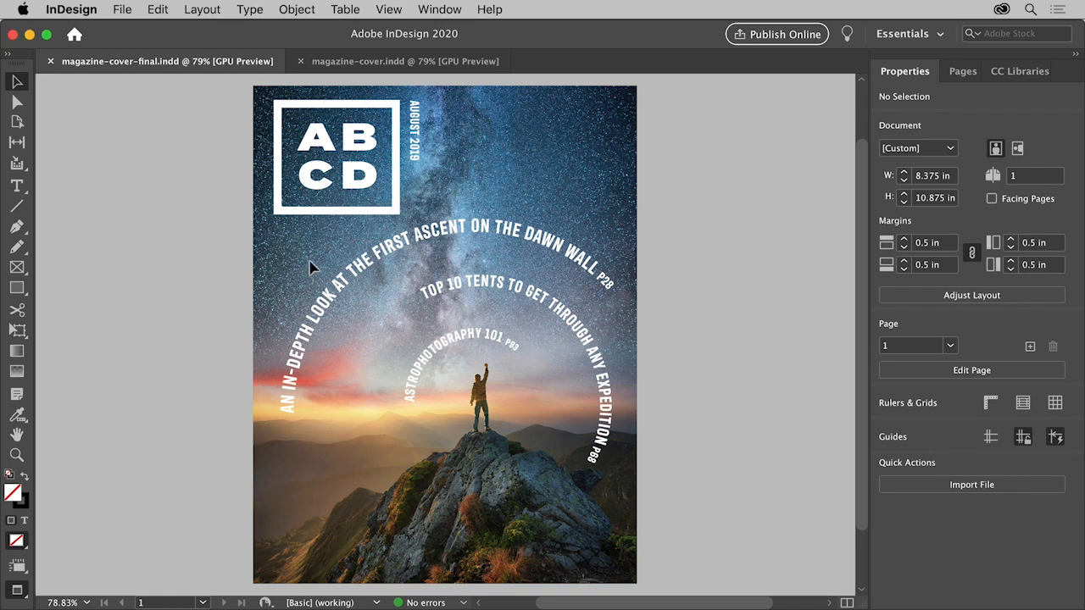
mouse_move(320, 240)
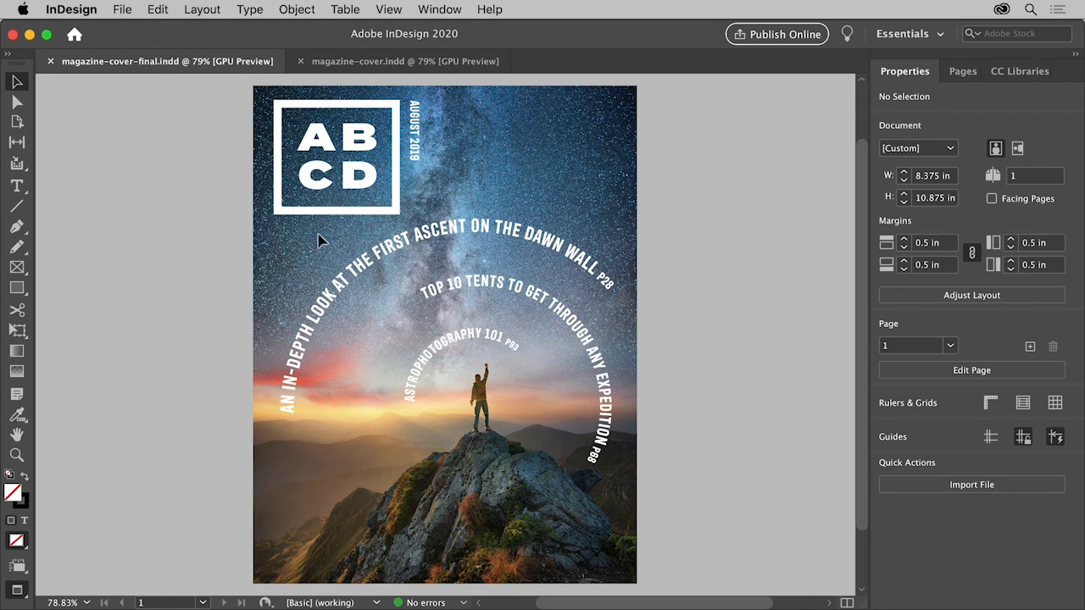
Step: Switch to magazine-cover.indd and activate its missing headline font from Adobe Fonts
click(399, 61)
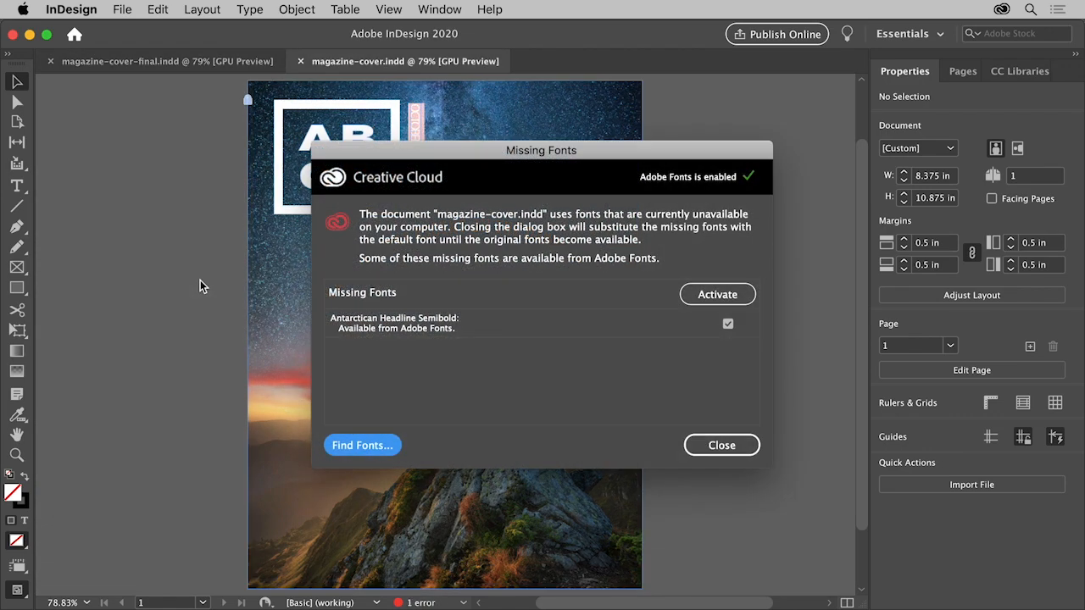
mouse_move(473, 377)
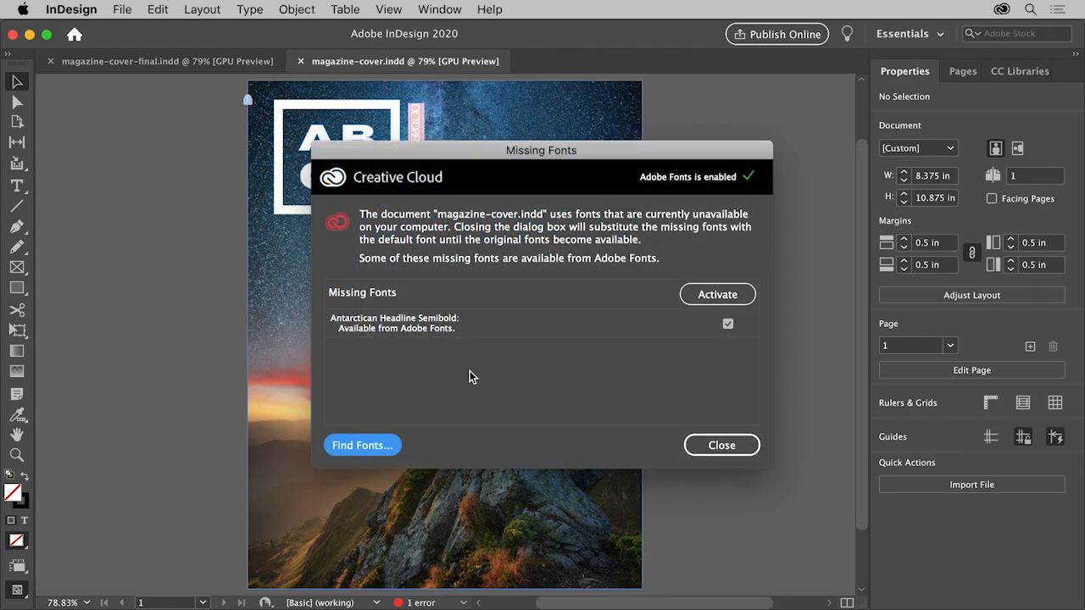
mouse_move(456, 349)
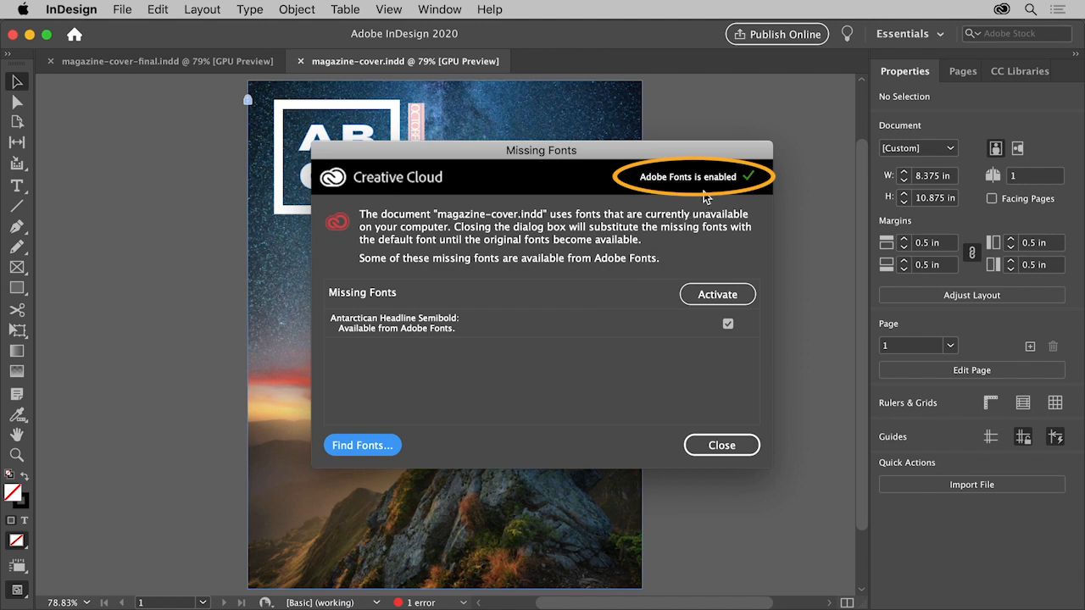
mouse_move(749, 269)
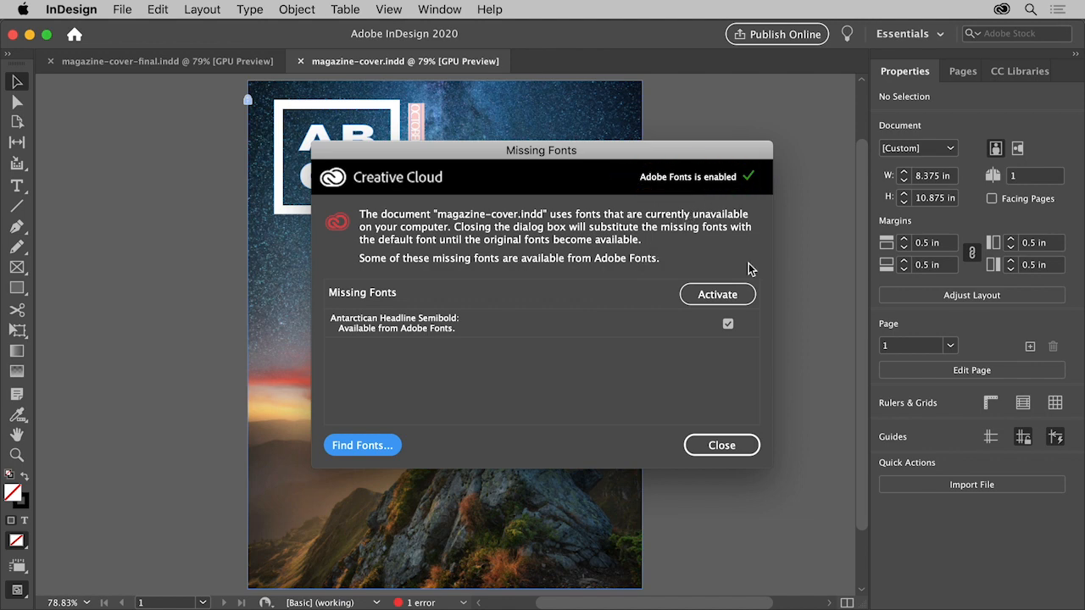
click(727, 324)
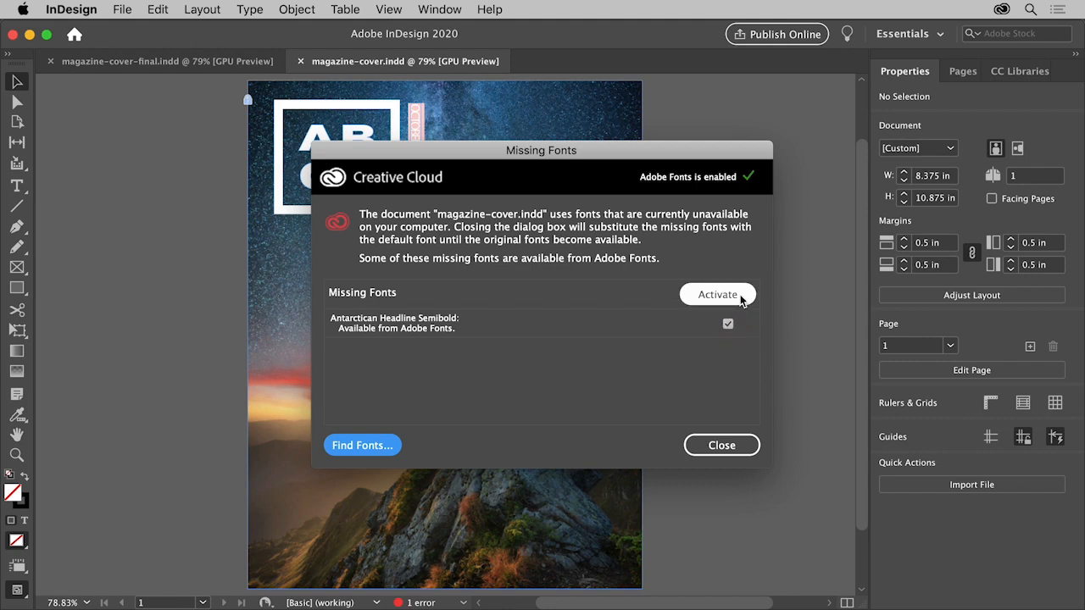
click(717, 295)
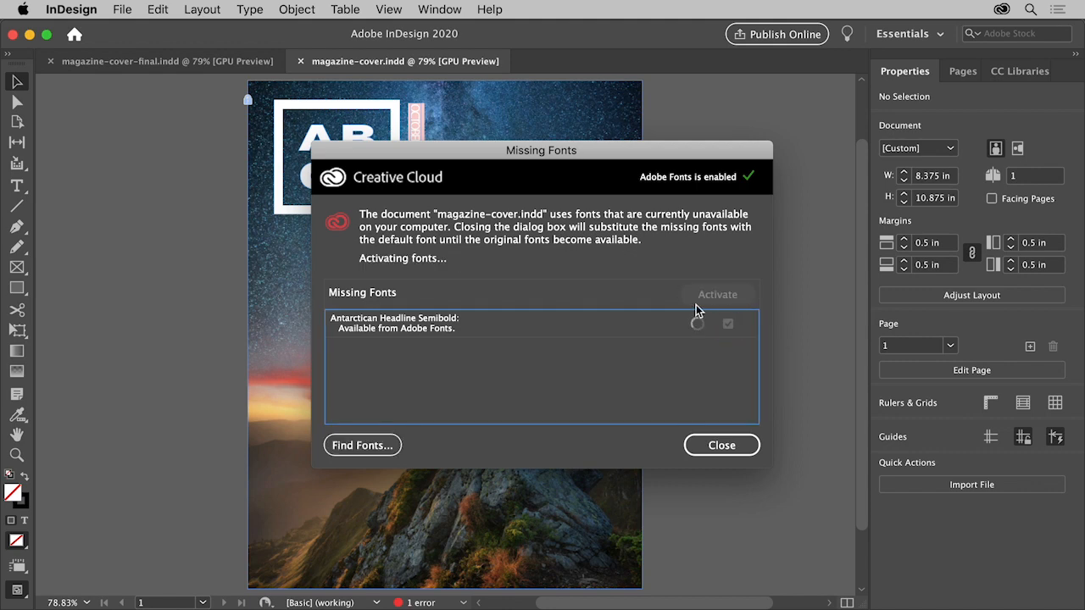
mouse_move(363, 444)
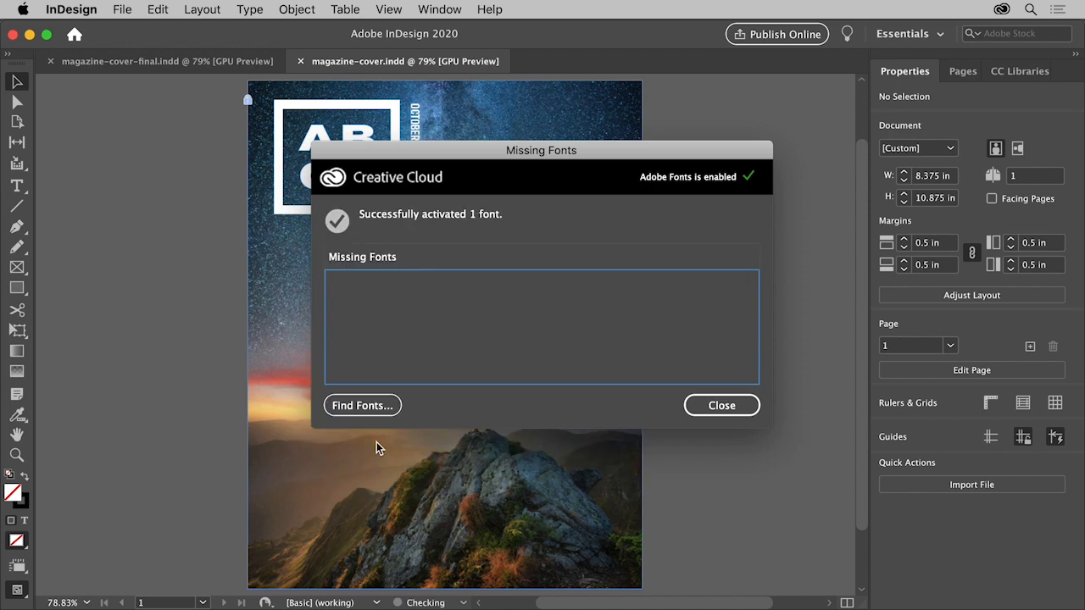
mouse_move(723, 405)
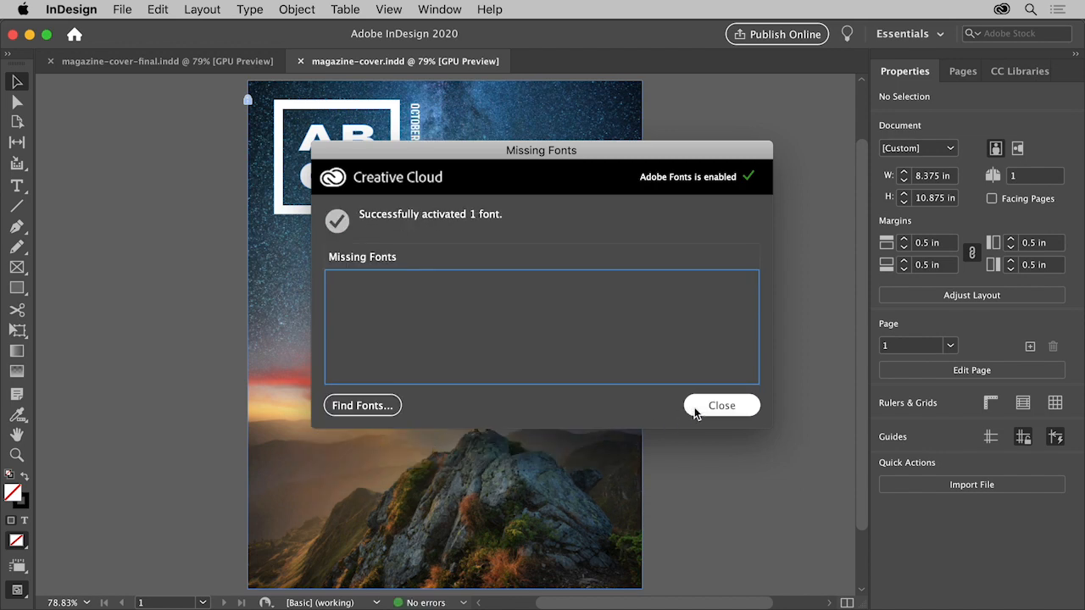
Step: Dismiss the font notice and draw a 7.875 in circular frame centred around the hiker
click(722, 405)
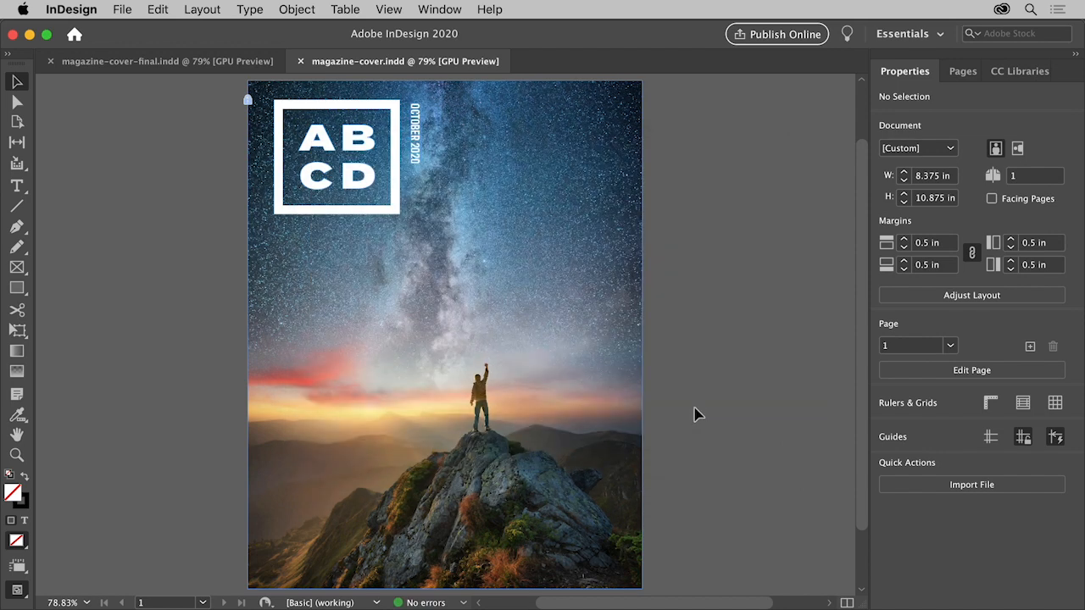
mouse_move(483, 310)
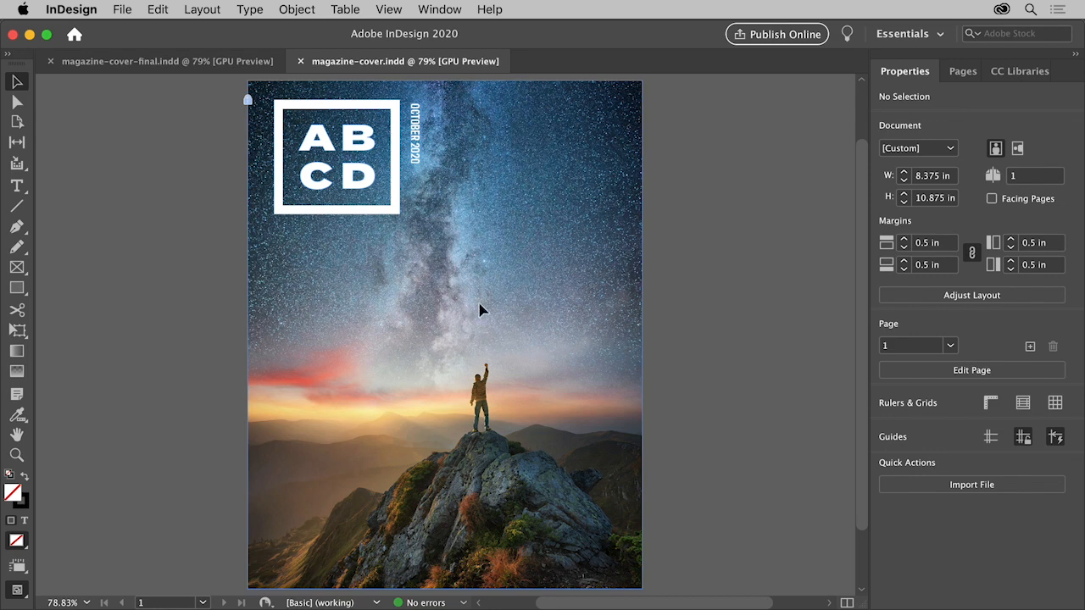
mouse_move(356, 347)
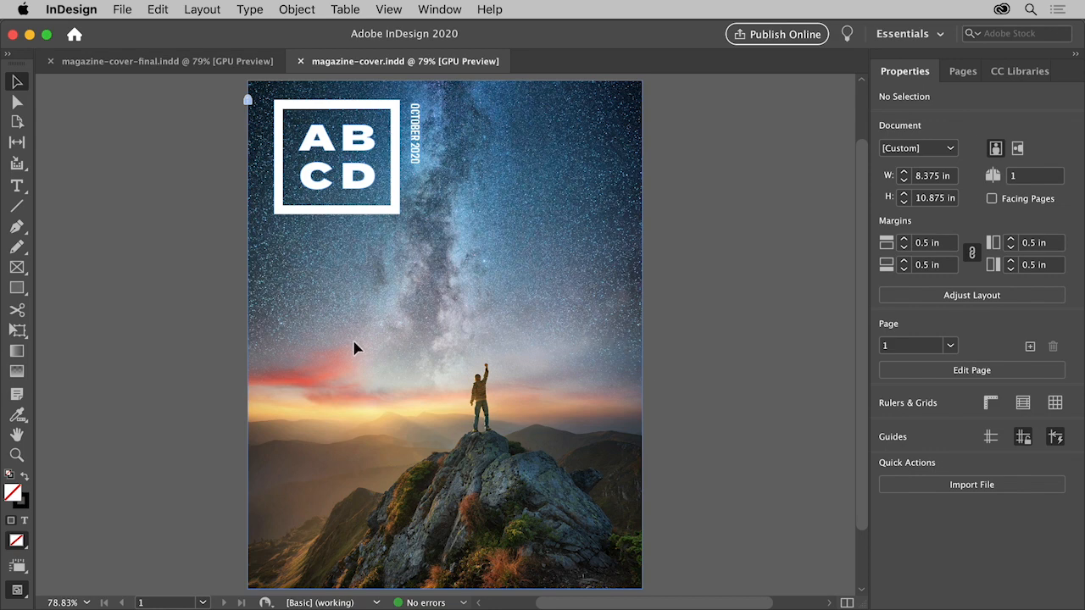
mouse_move(285, 334)
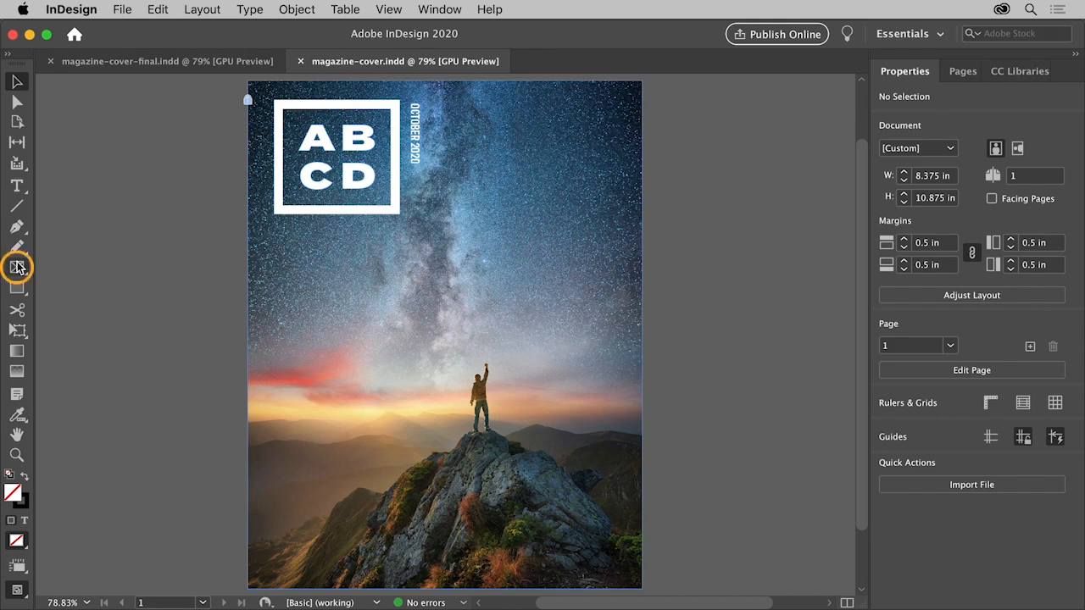
click(16, 268)
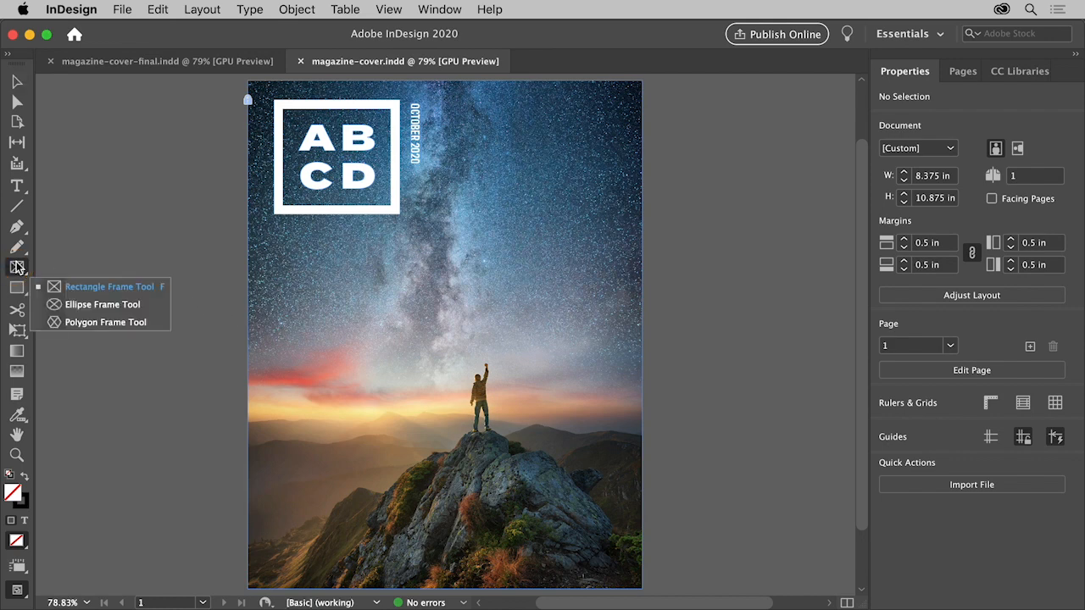
click(102, 305)
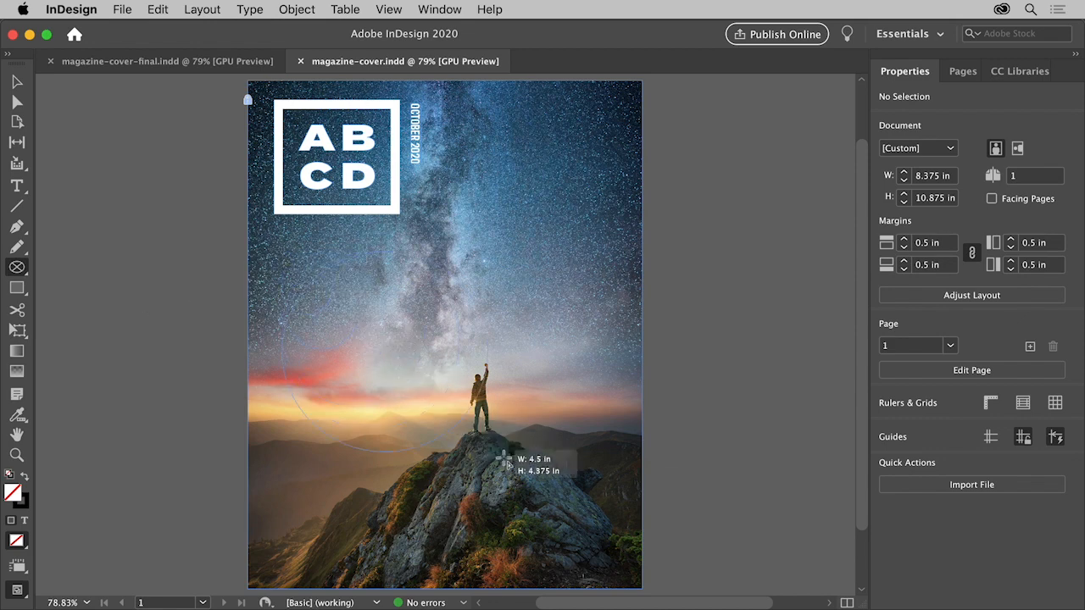
drag(505, 458, 641, 590)
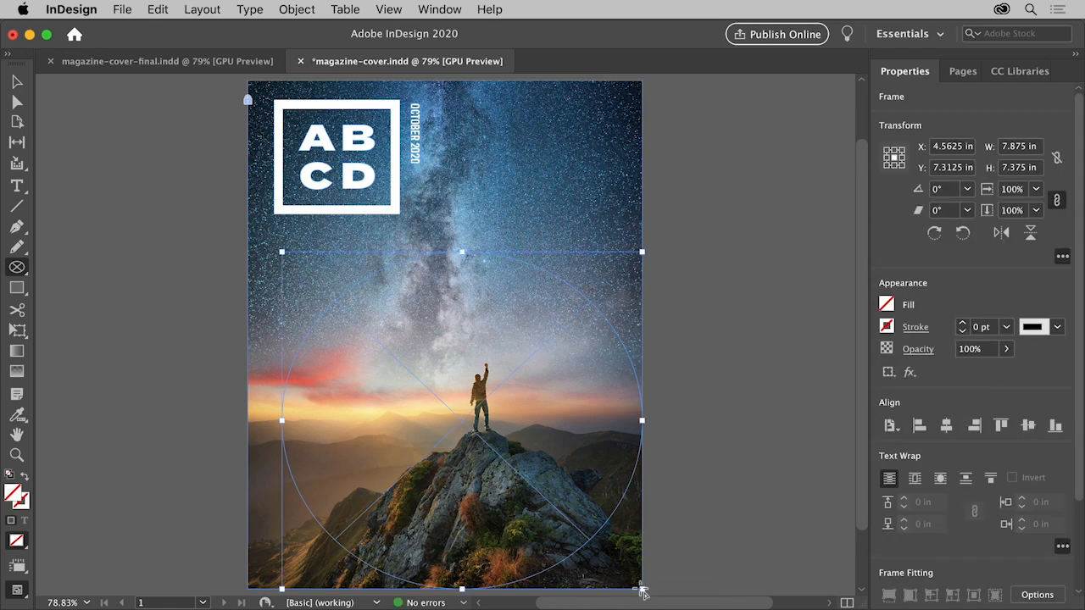
mouse_move(343, 194)
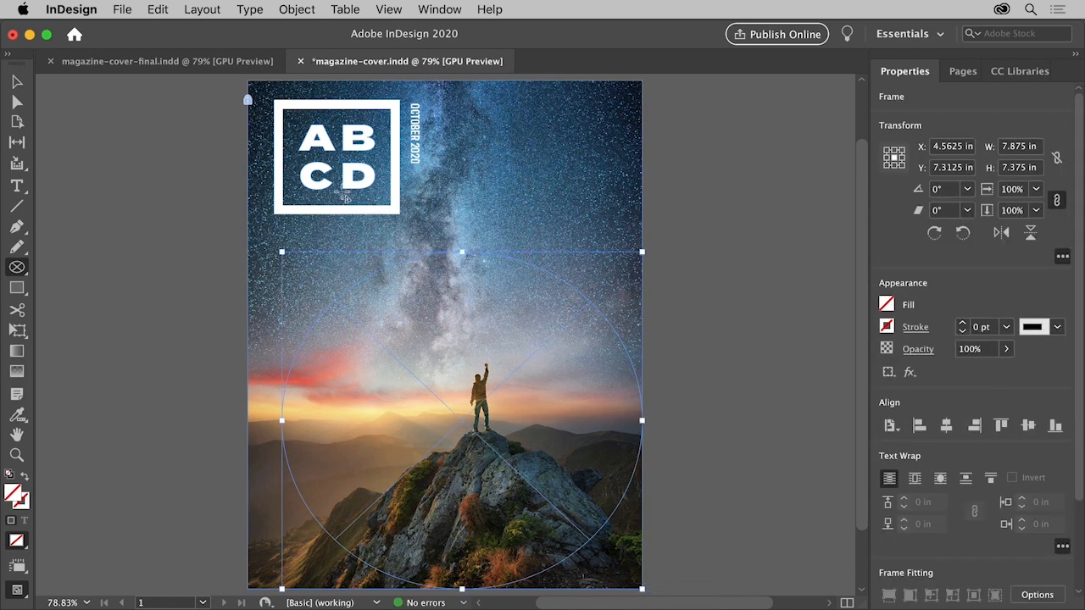
Step: Copy the circle, paste in place and scale the copy to a 5.625 in concentric circle
click(157, 10)
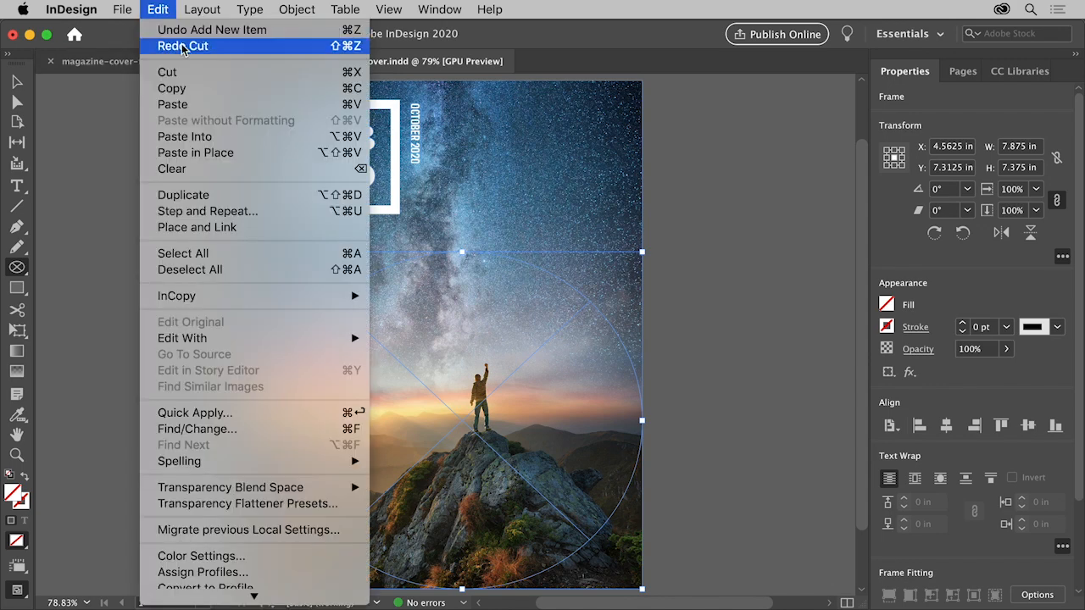
click(183, 46)
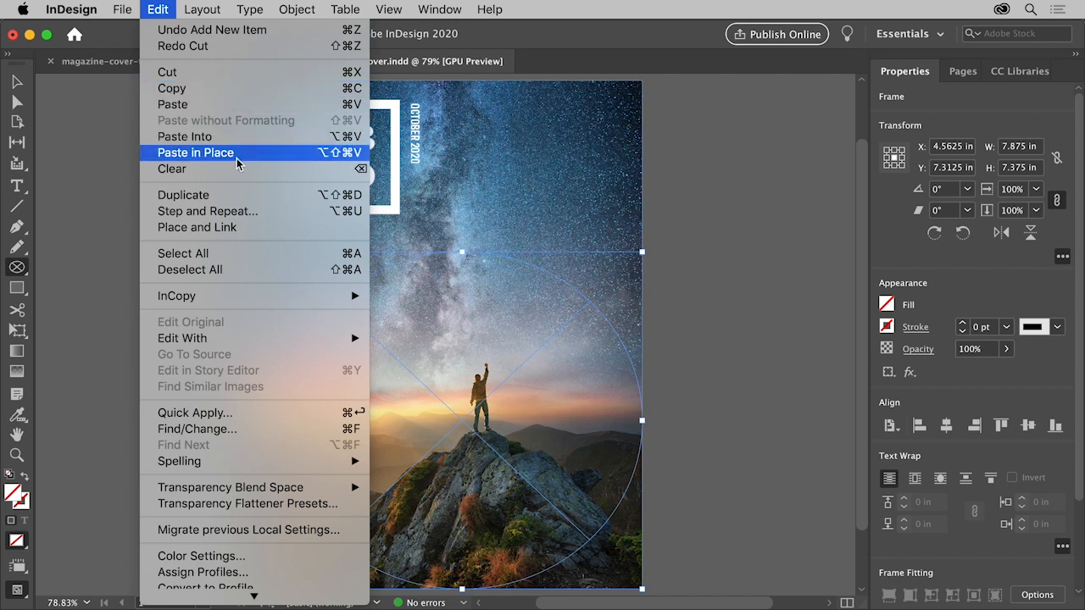
click(195, 152)
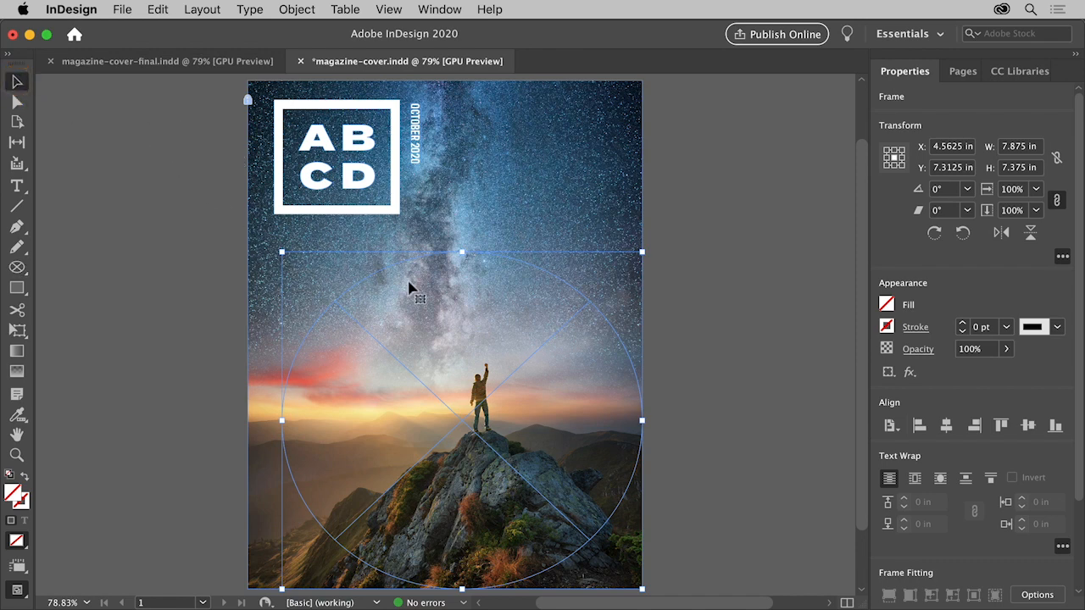
mouse_move(641, 251)
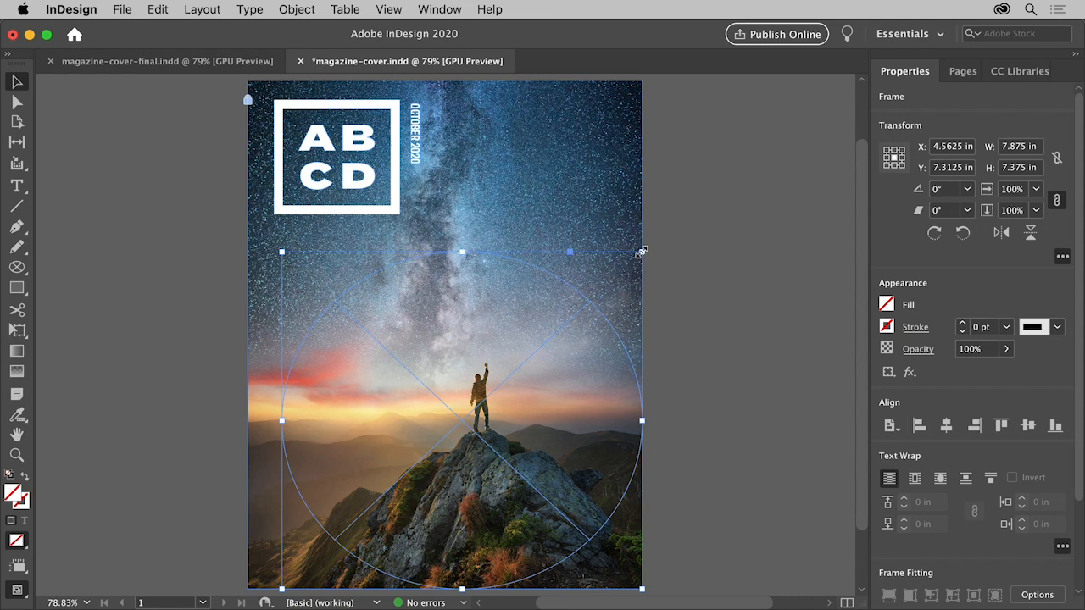
drag(643, 251, 590, 306)
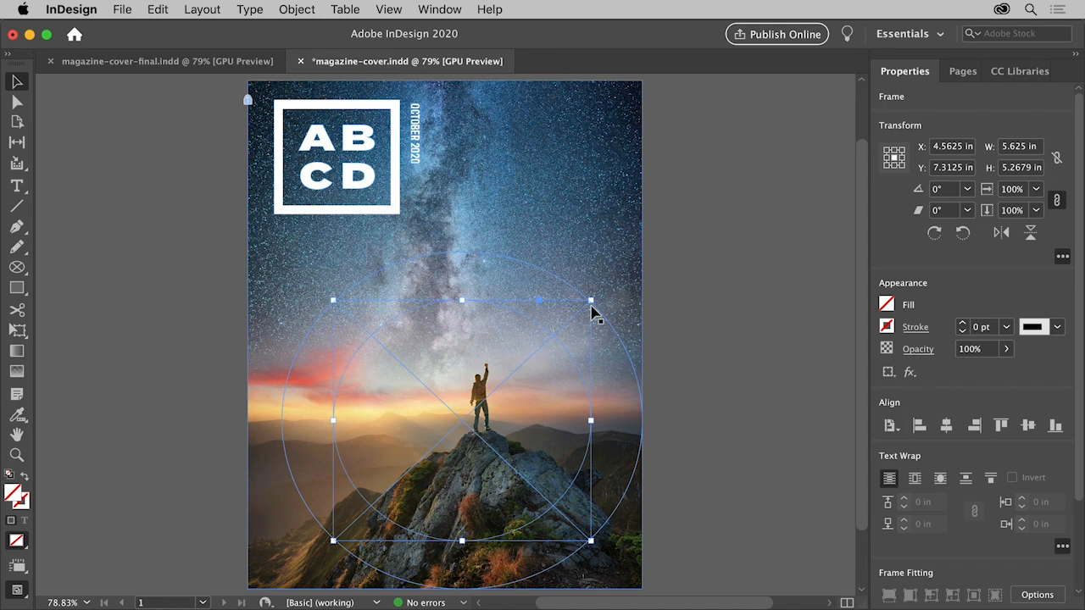
mouse_move(166, 13)
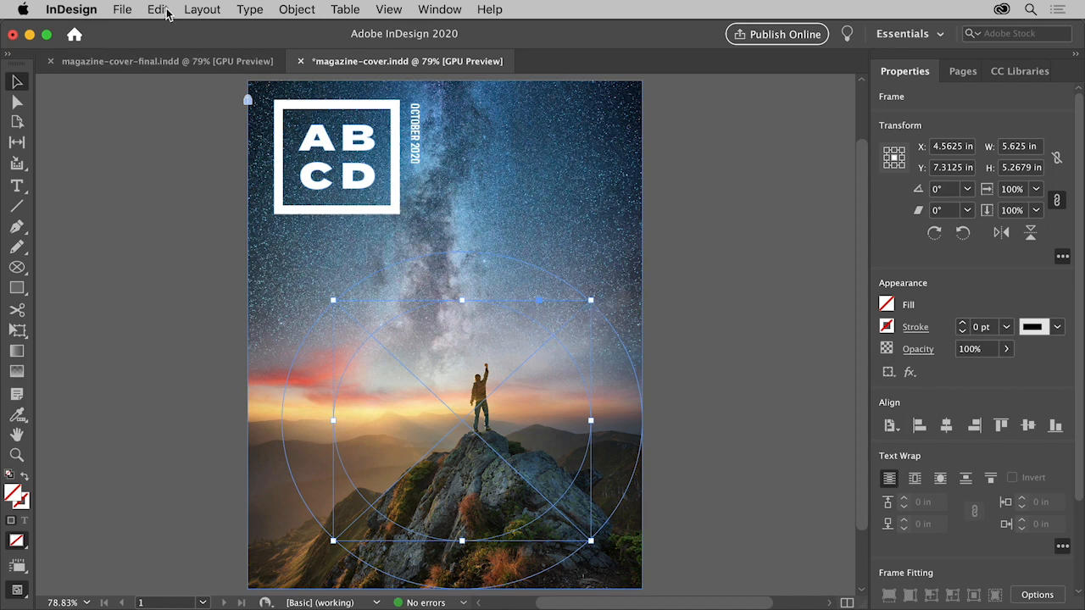
Step: Paste another copy in place and scale it down to a 3.375 in concentric circle
click(158, 10)
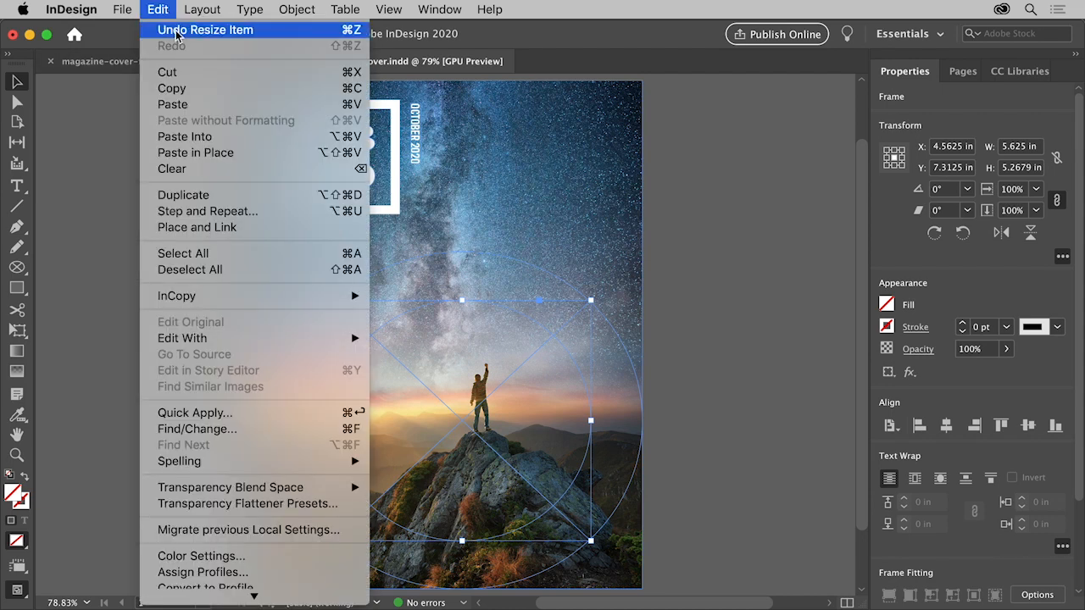
mouse_move(197, 153)
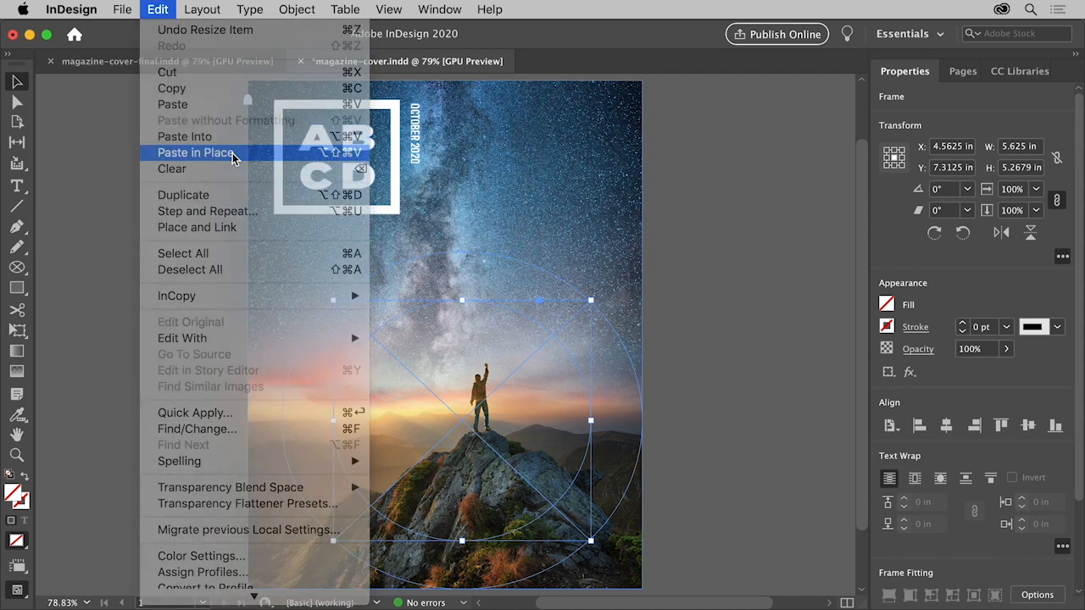
click(197, 152)
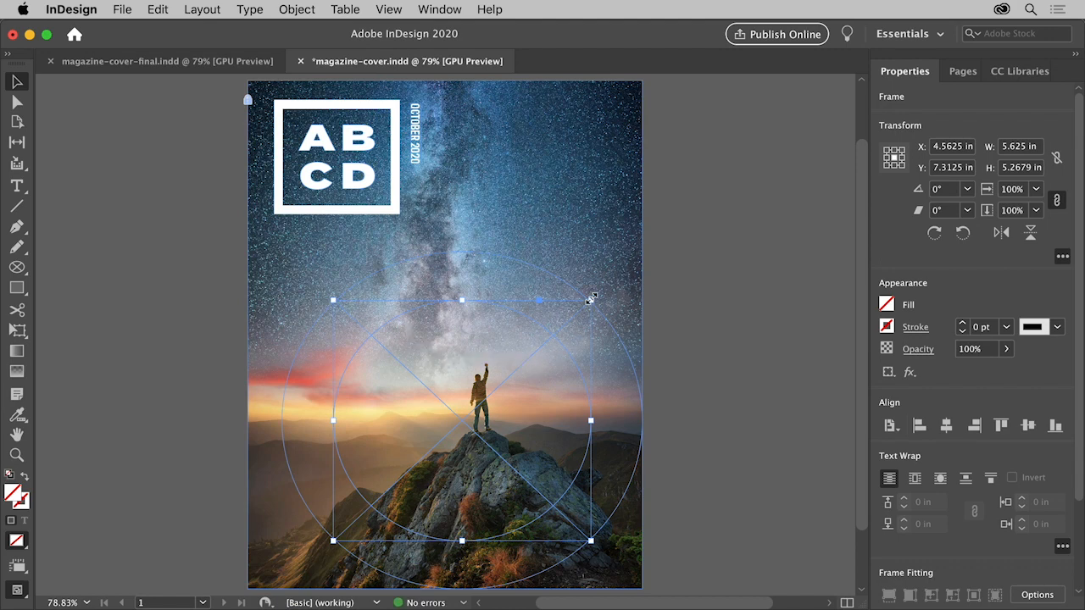
drag(590, 300, 539, 339)
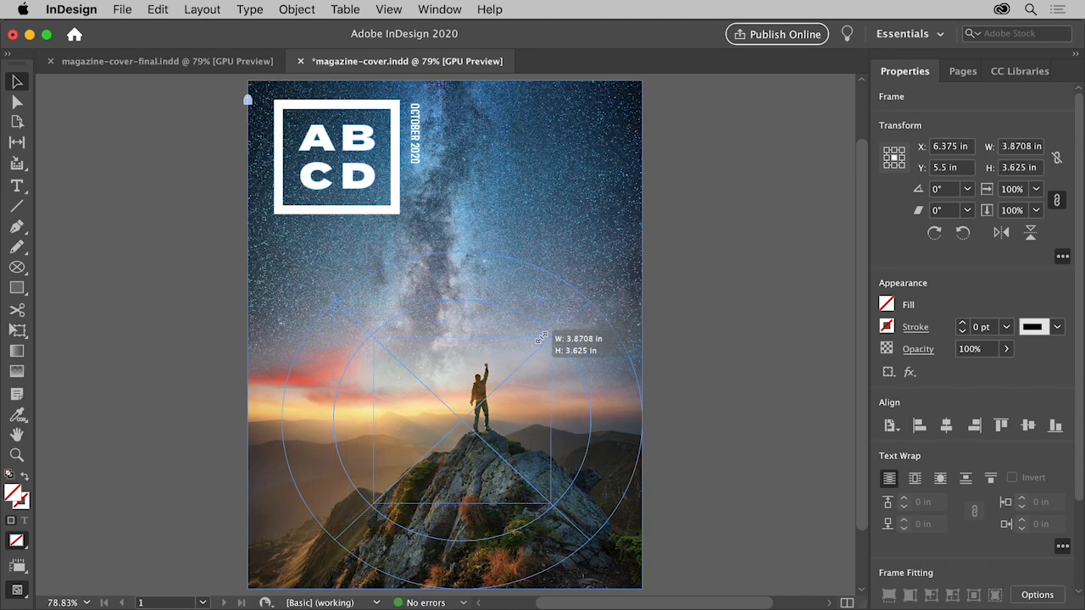
drag(550, 331, 535, 342)
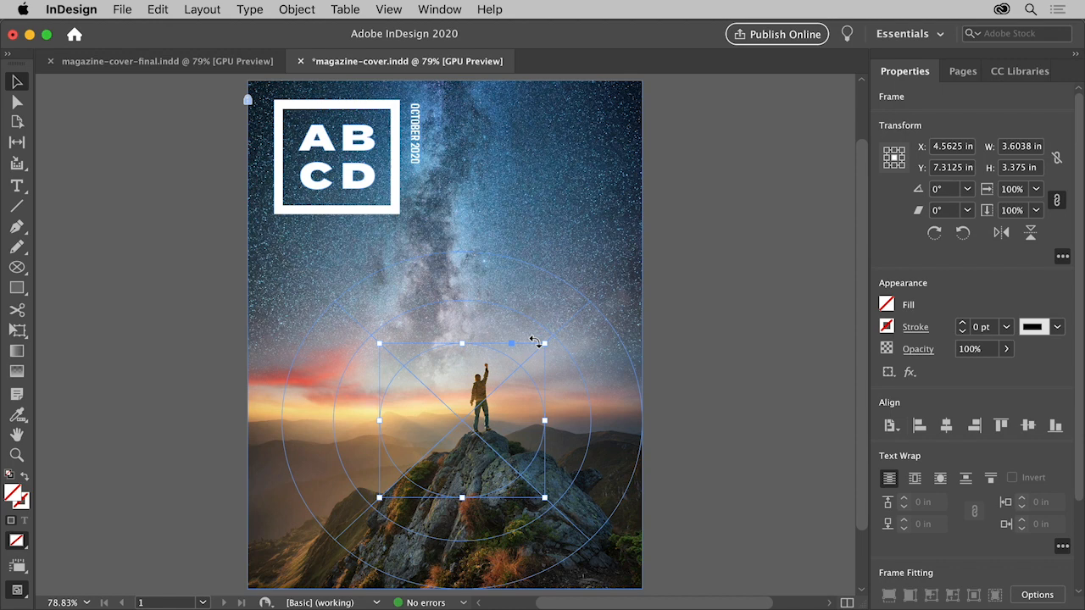
mouse_move(529, 337)
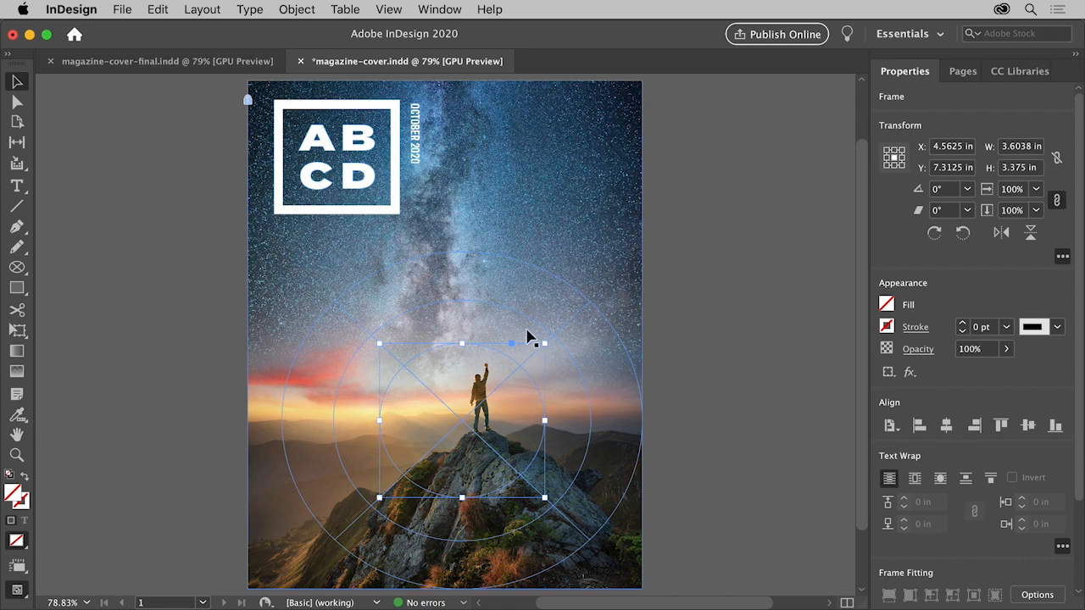
mouse_move(17, 187)
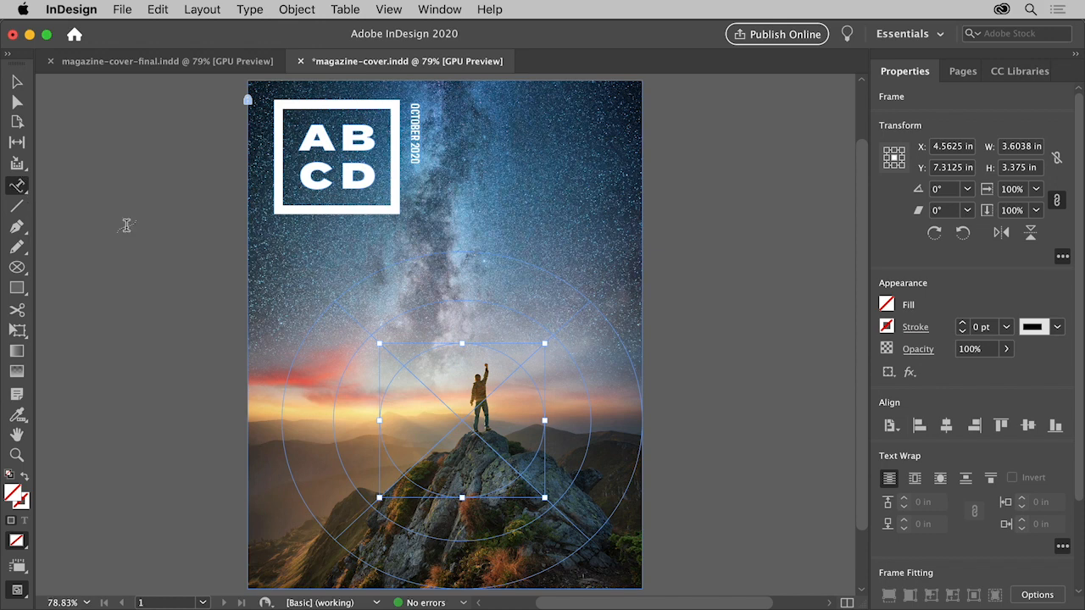
mouse_move(280, 495)
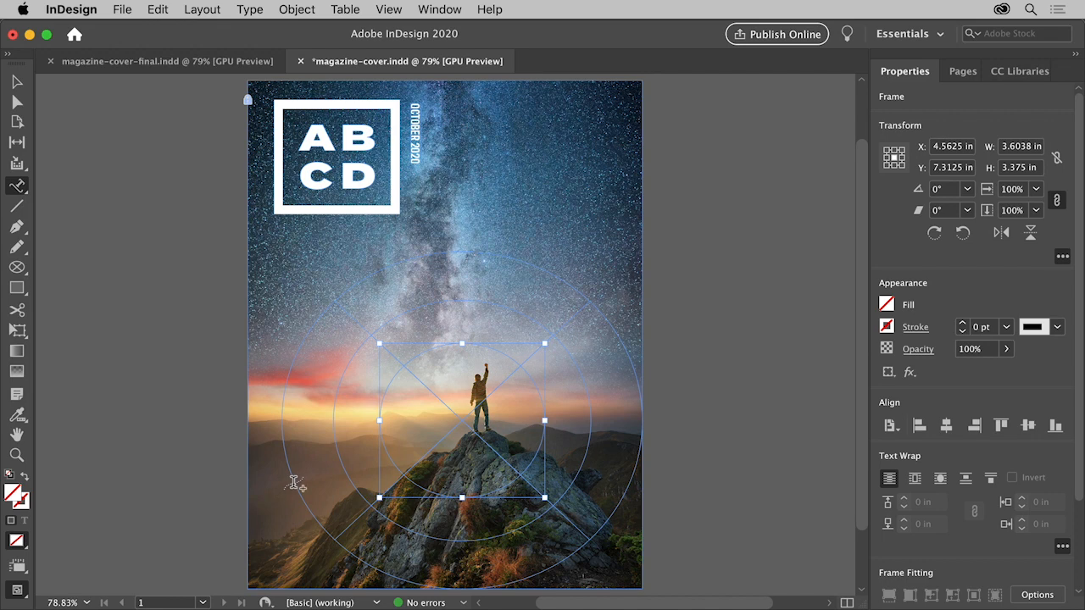
mouse_move(302, 488)
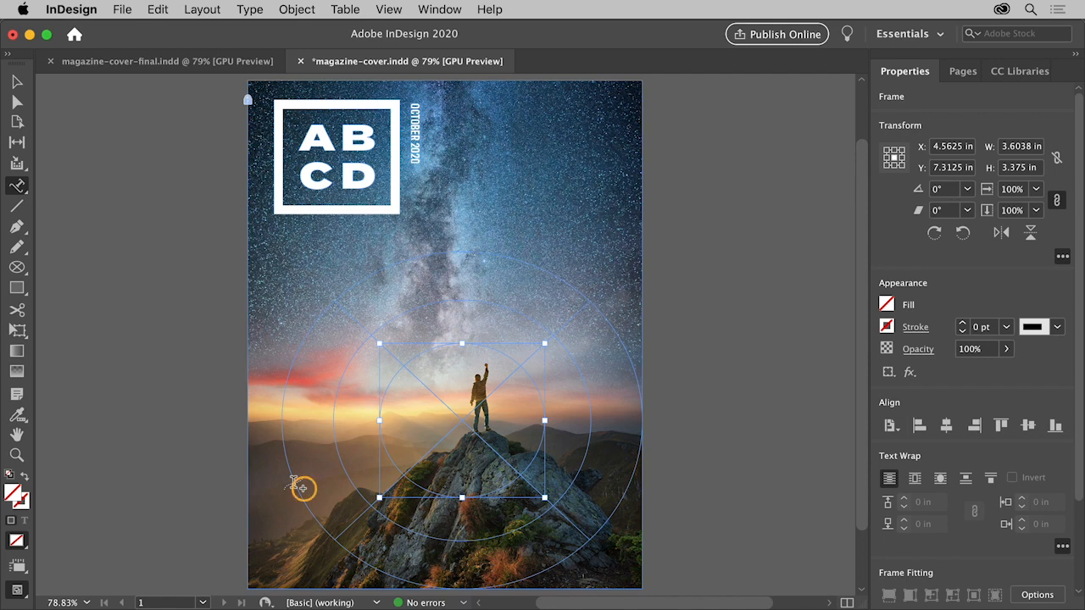
Step: Start the Dawn Wall first-ascent headline as type running along the outer circle's edge
click(302, 488)
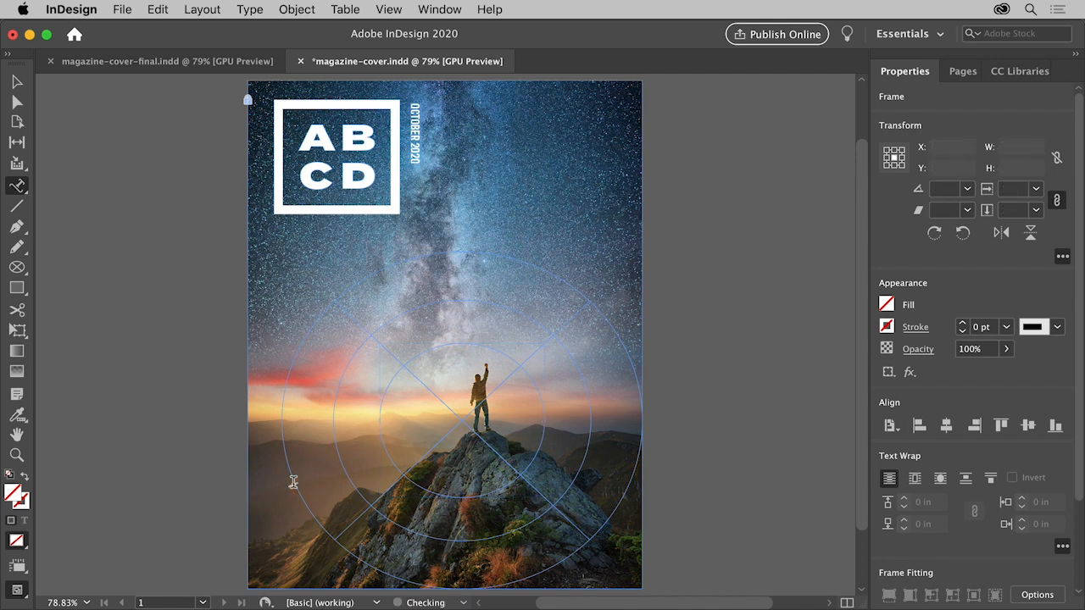
click(17, 495)
text(AN IN-DEPTH LOOK AT THE FIRST ASCENT ON THE DAWN WALL P.38)
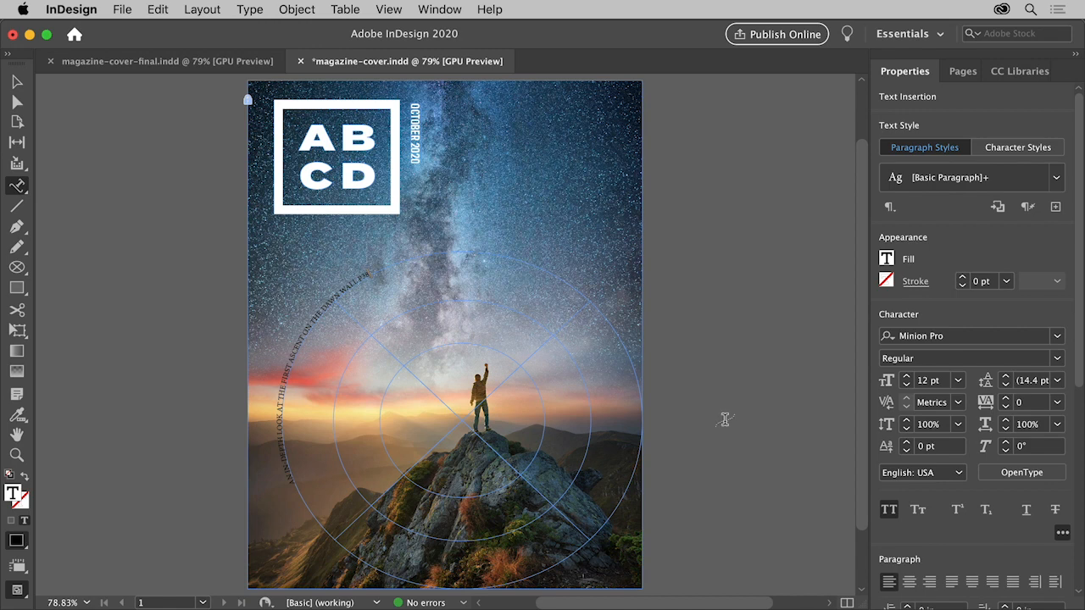
mouse_move(291, 356)
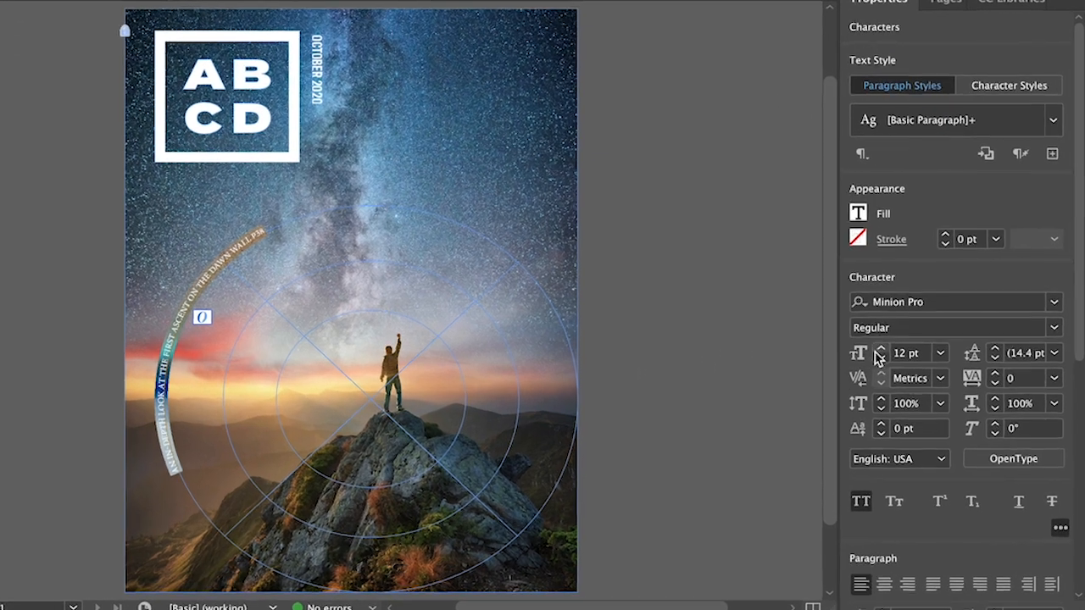
Step: Set the headline to 30 pt, Paper (white) fill and Antarctican Headline Semibold
click(880, 349)
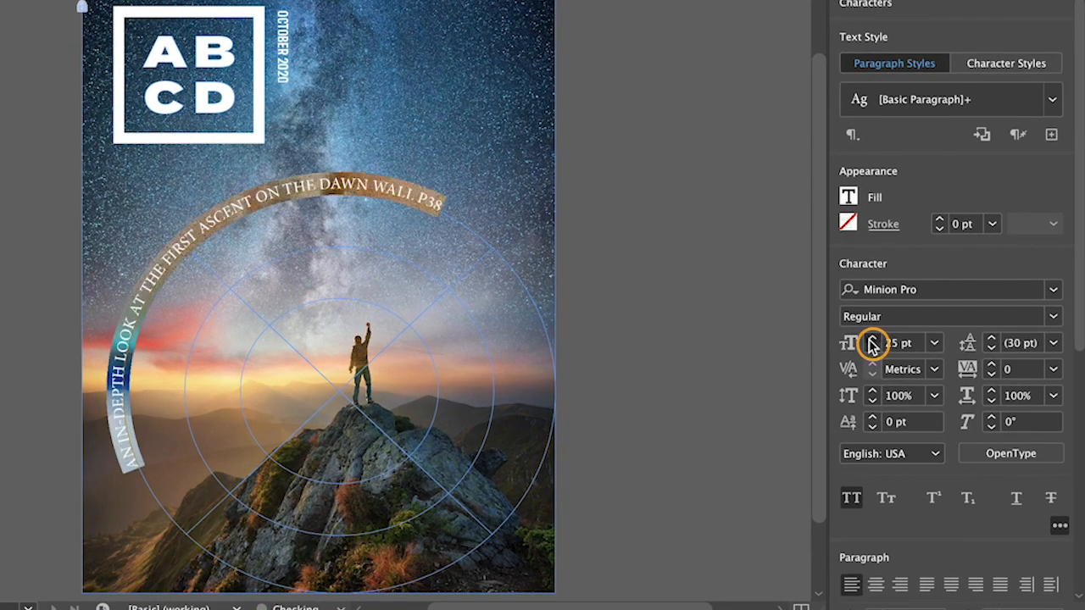
click(871, 339)
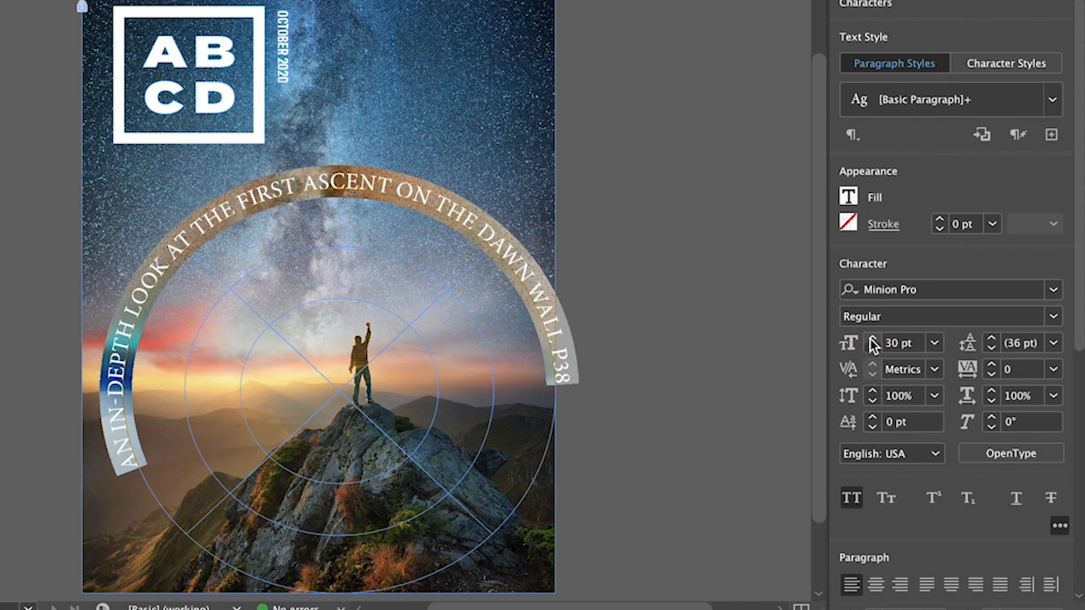
click(848, 197)
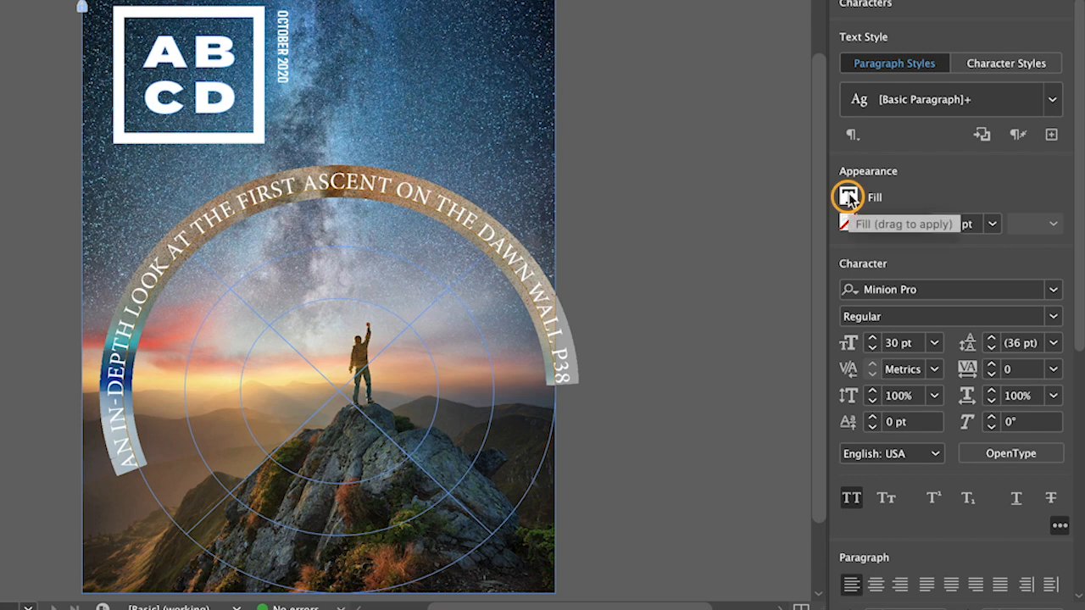
click(848, 197)
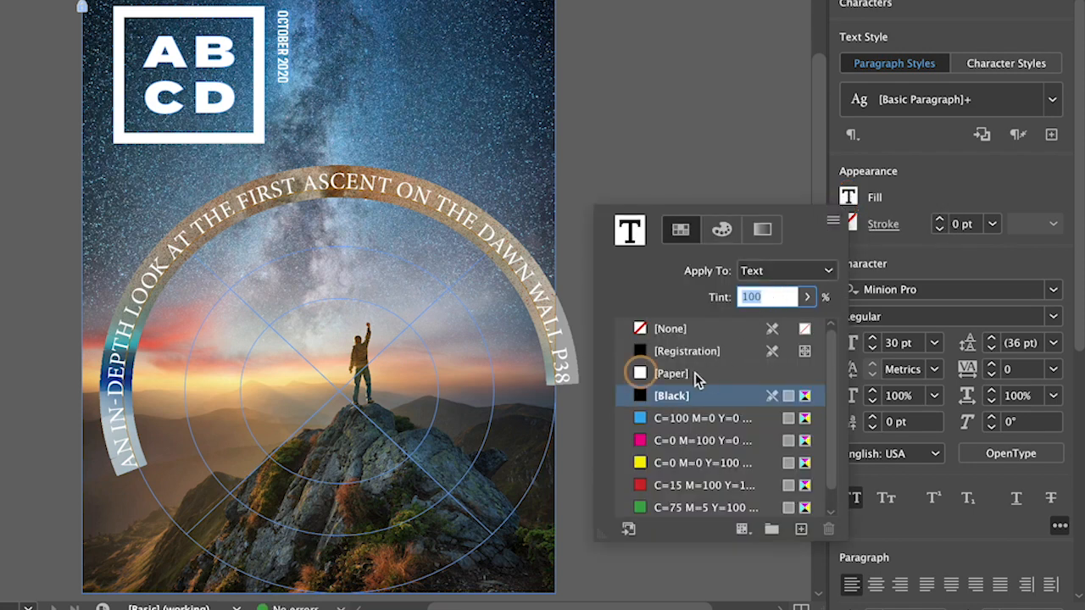
click(671, 373)
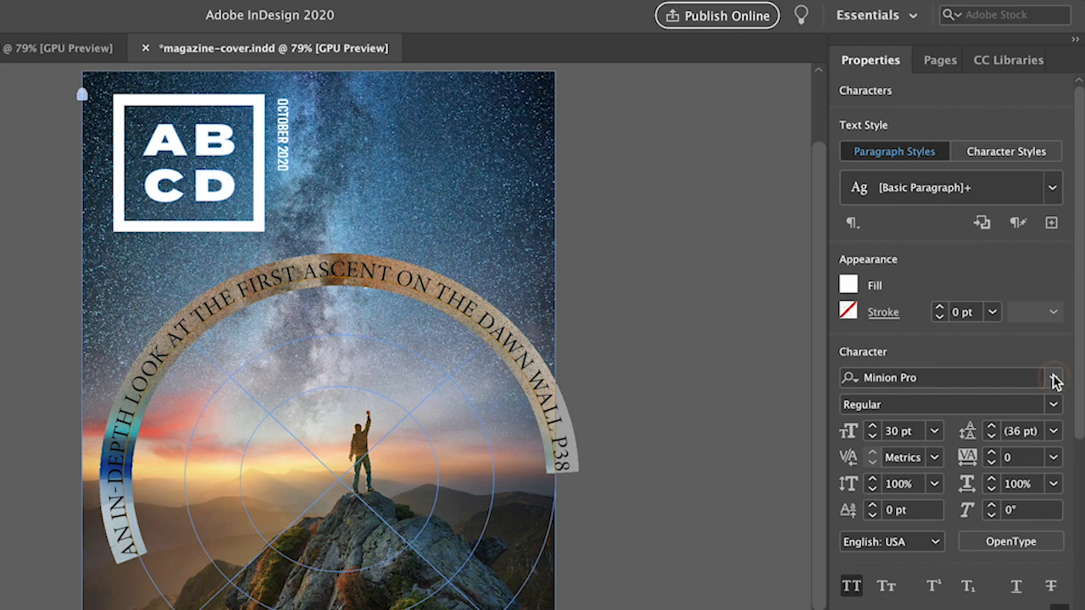
click(1055, 376)
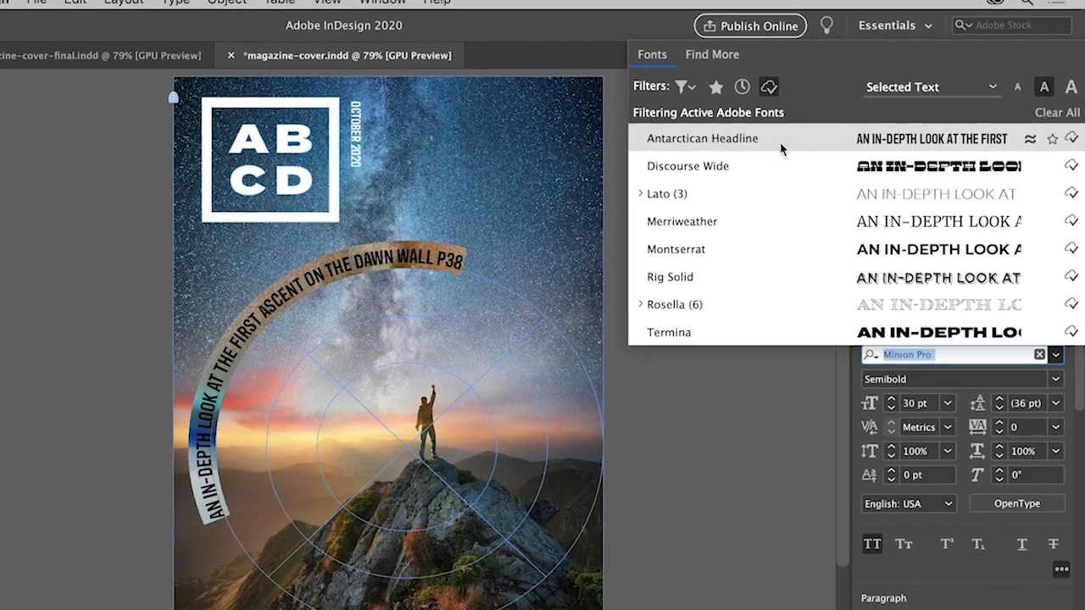
click(702, 139)
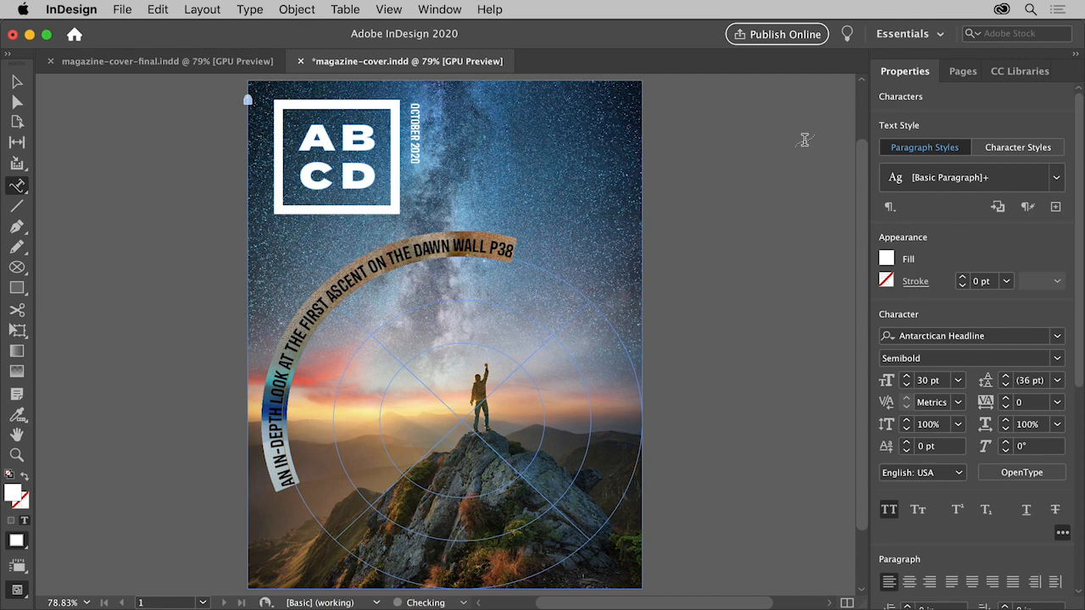
mouse_move(528, 214)
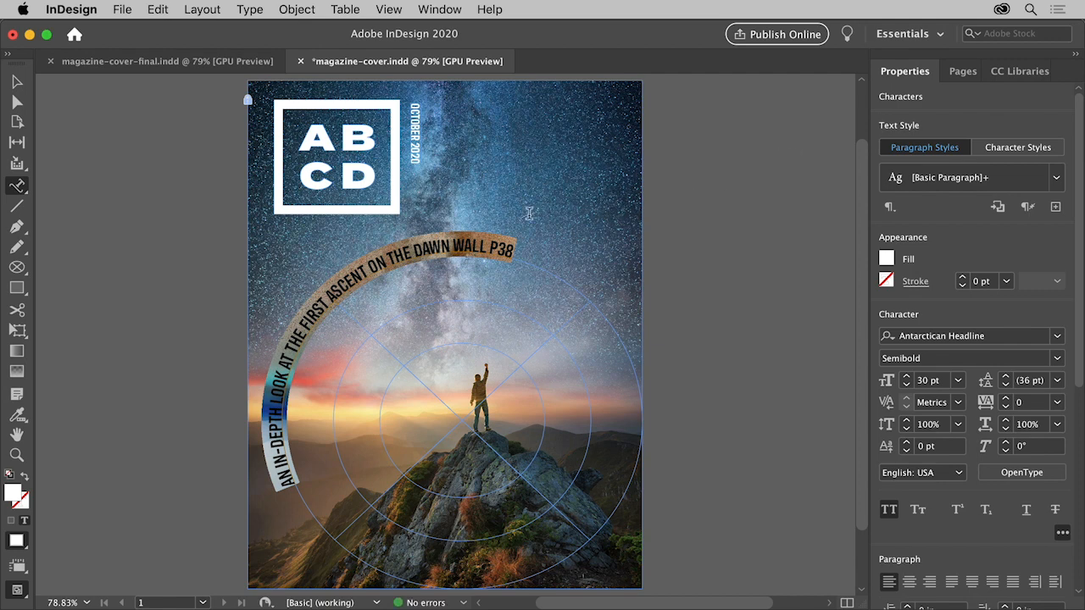
Step: Rotate the outer circle about -29° so the headline arcs centred above the hiker
click(17, 81)
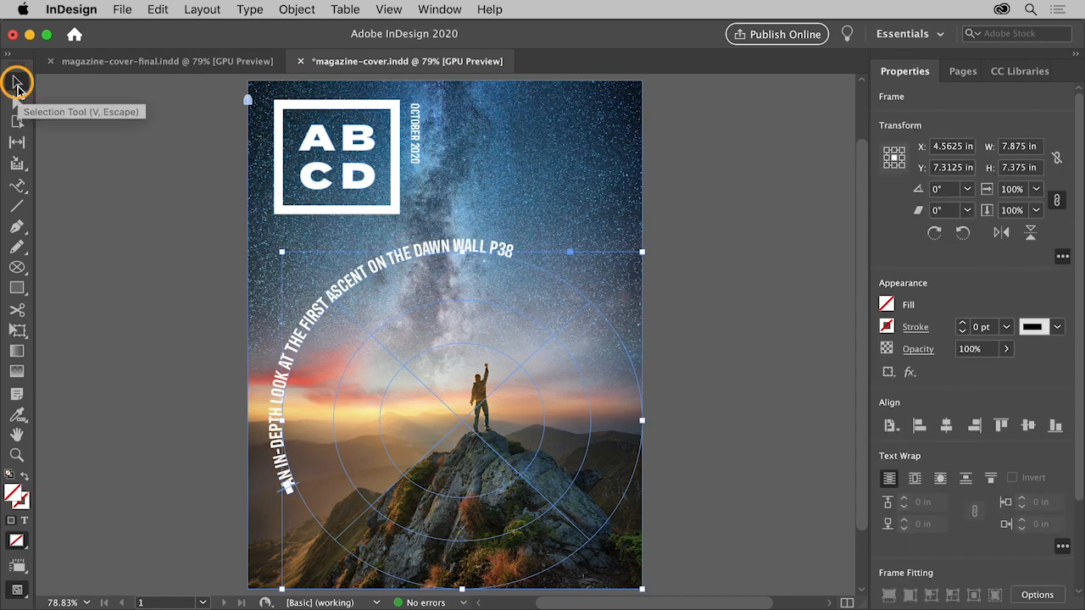
mouse_move(653, 245)
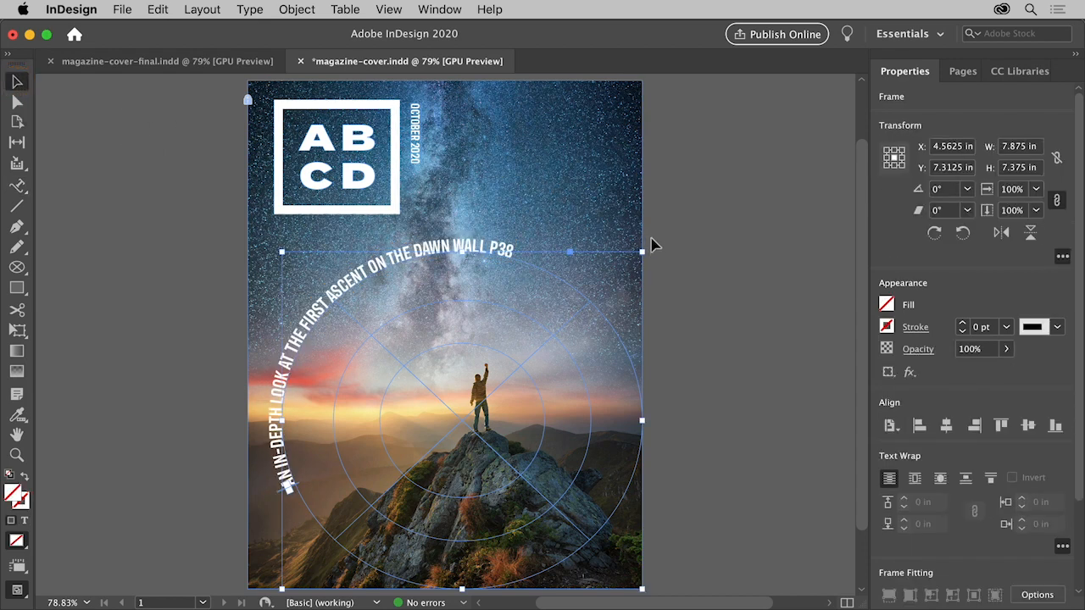
mouse_move(647, 244)
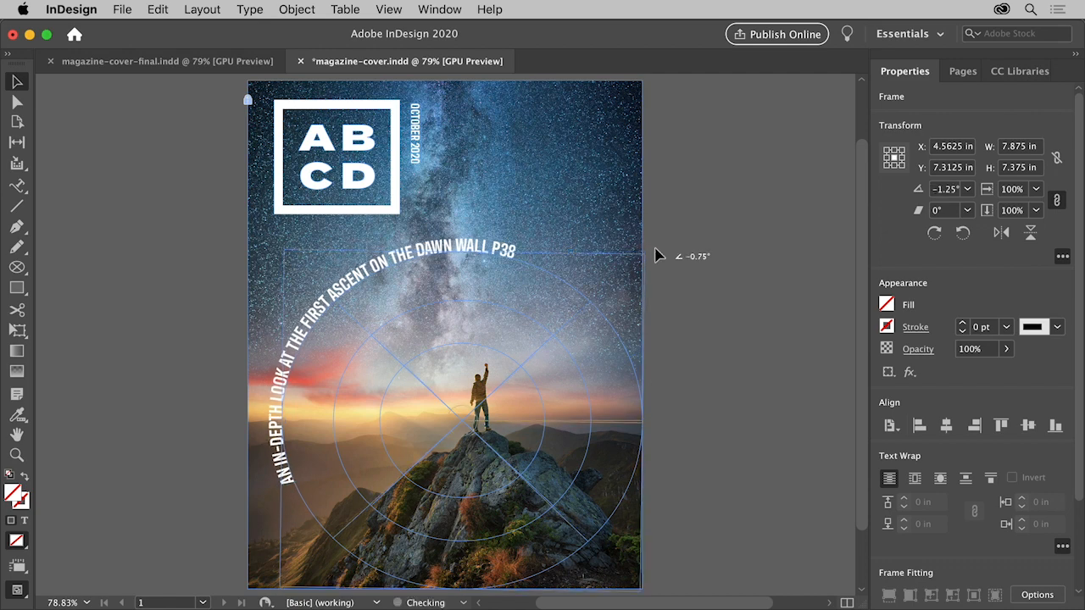
drag(661, 256, 695, 367)
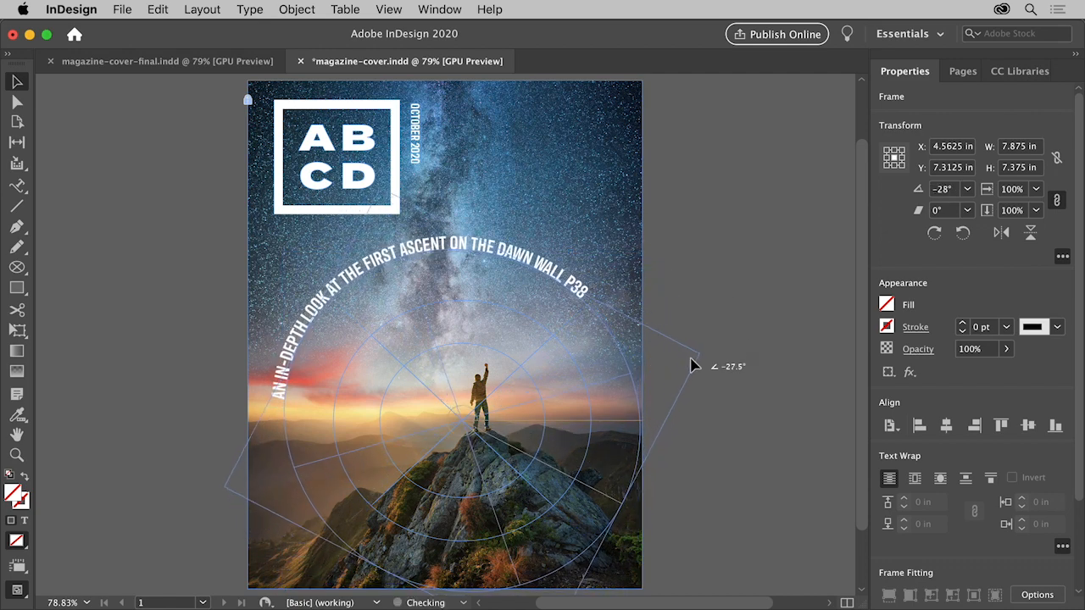
drag(695, 366, 703, 397)
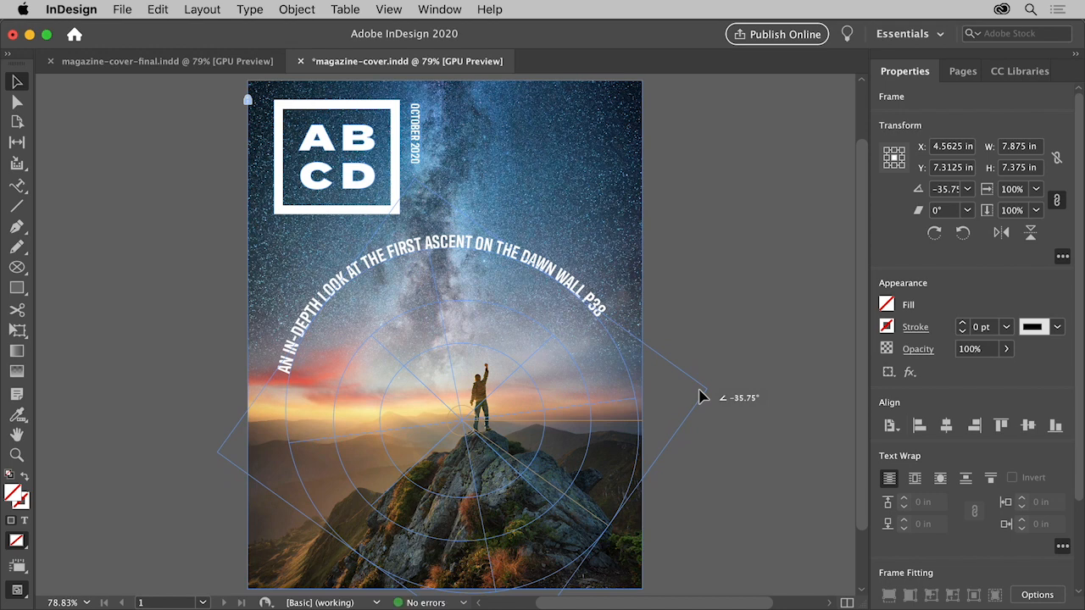
drag(702, 396, 702, 371)
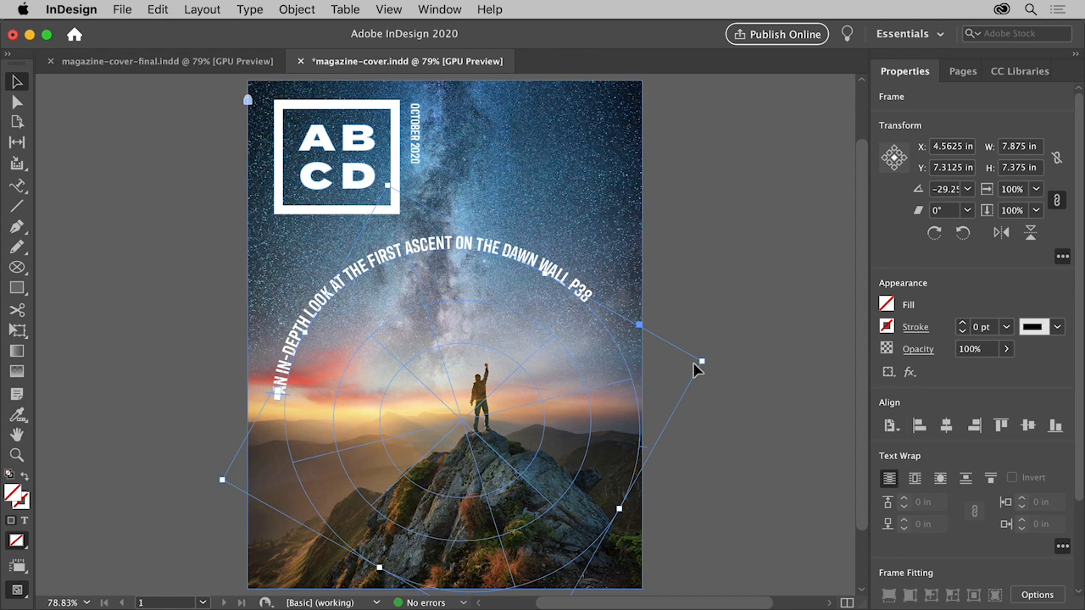
mouse_move(613, 360)
text(TOP TEN TENTS TO GET THROUGH ANY EXPEDITION P88)
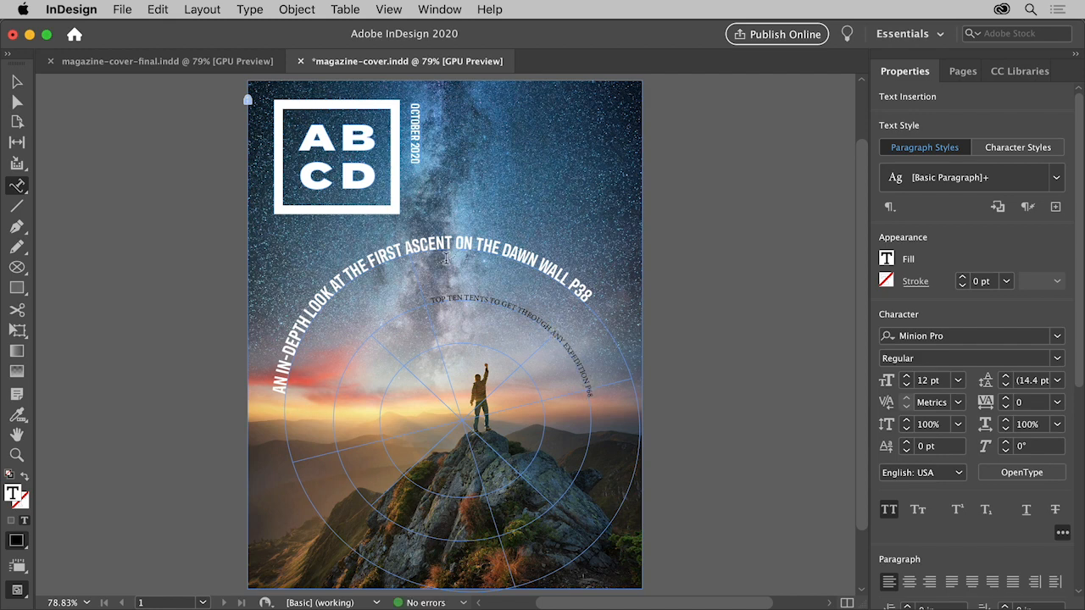
mouse_move(388, 388)
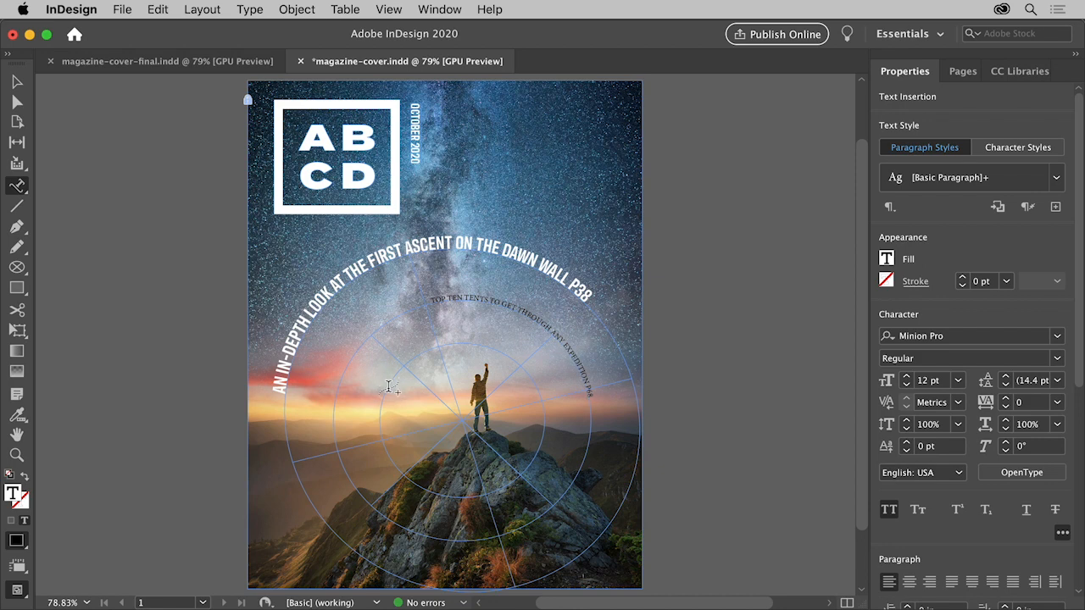
mouse_move(368, 332)
text(ASTROPHOTOGRAPHY P)
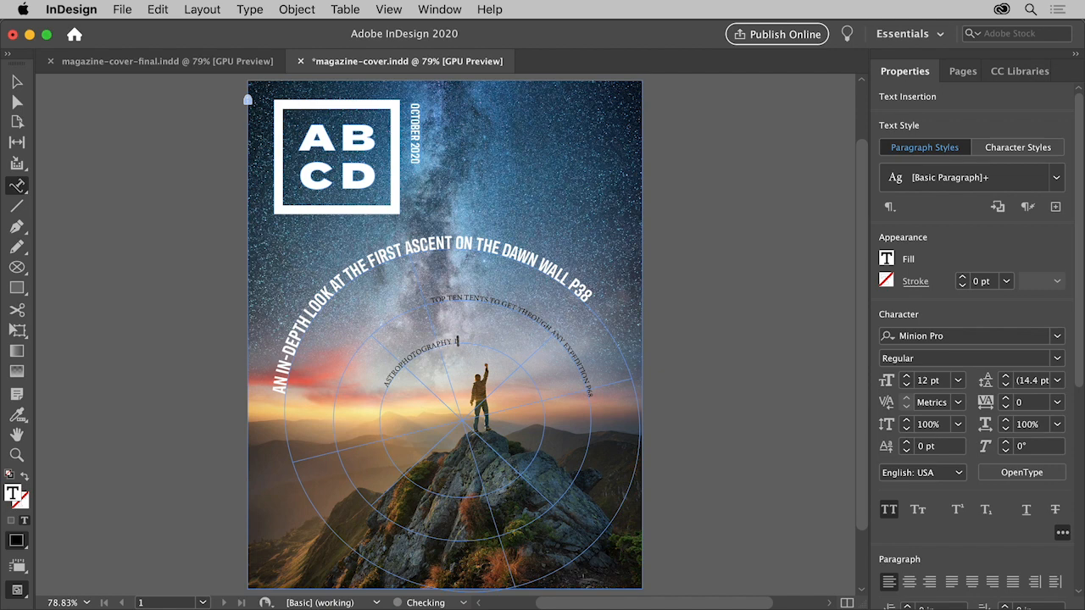
Step: Type the astrophotography 101 headline along the inner circle
text(101 P93)
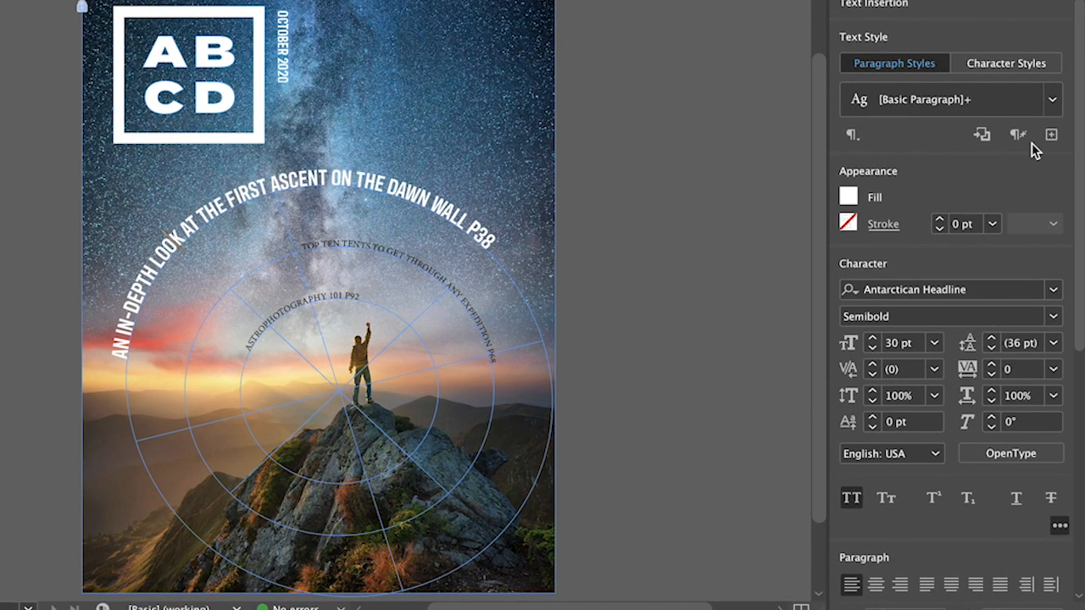
mouse_move(1051, 136)
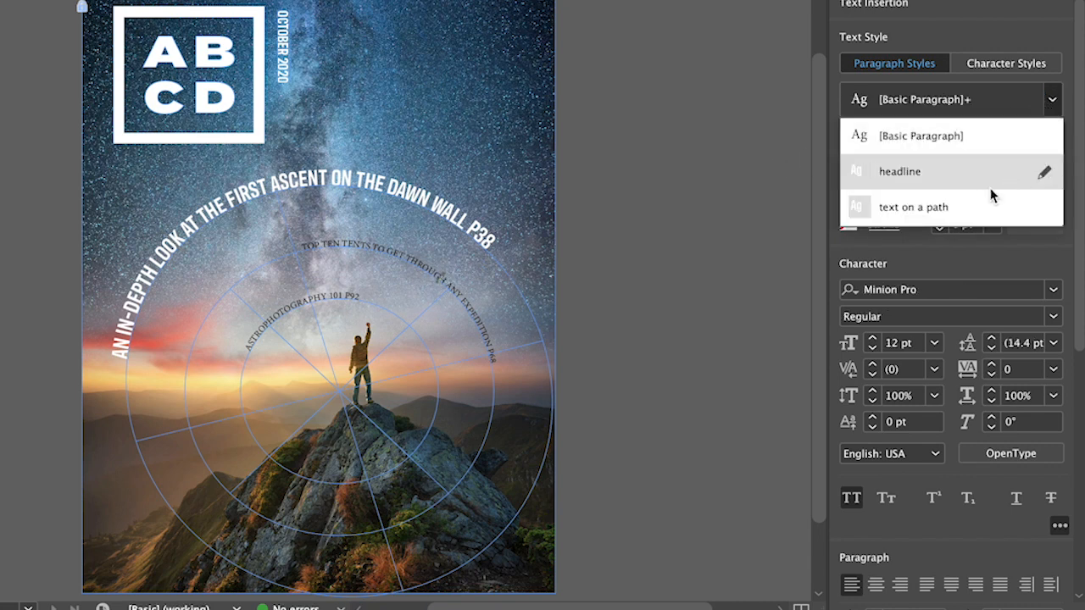
Step: Apply the saved white headline paragraph style to the tents and astrophotography path texts
click(912, 207)
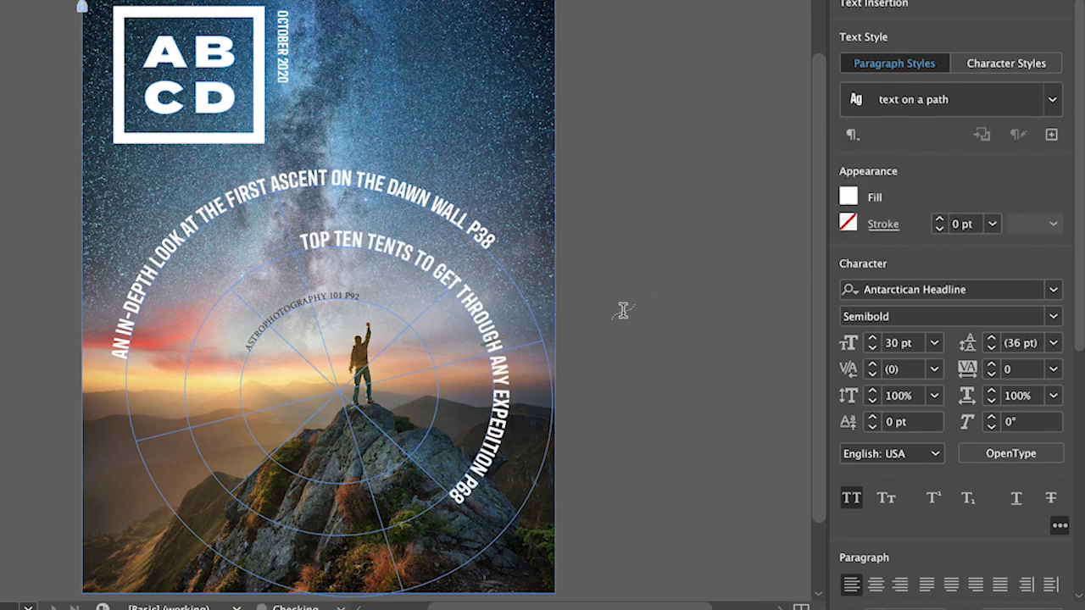
click(330, 297)
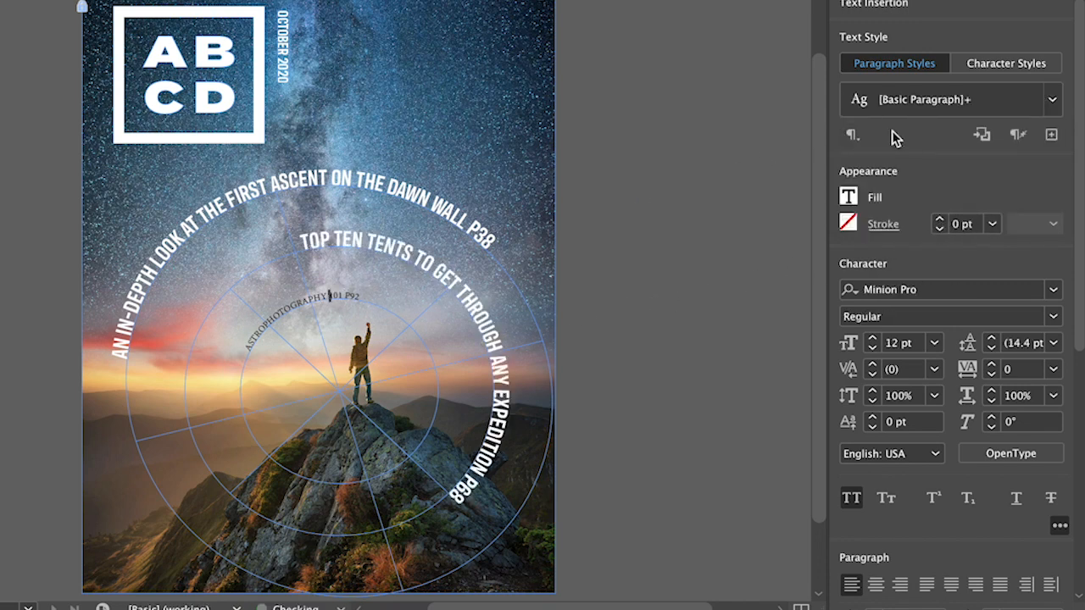
click(1050, 98)
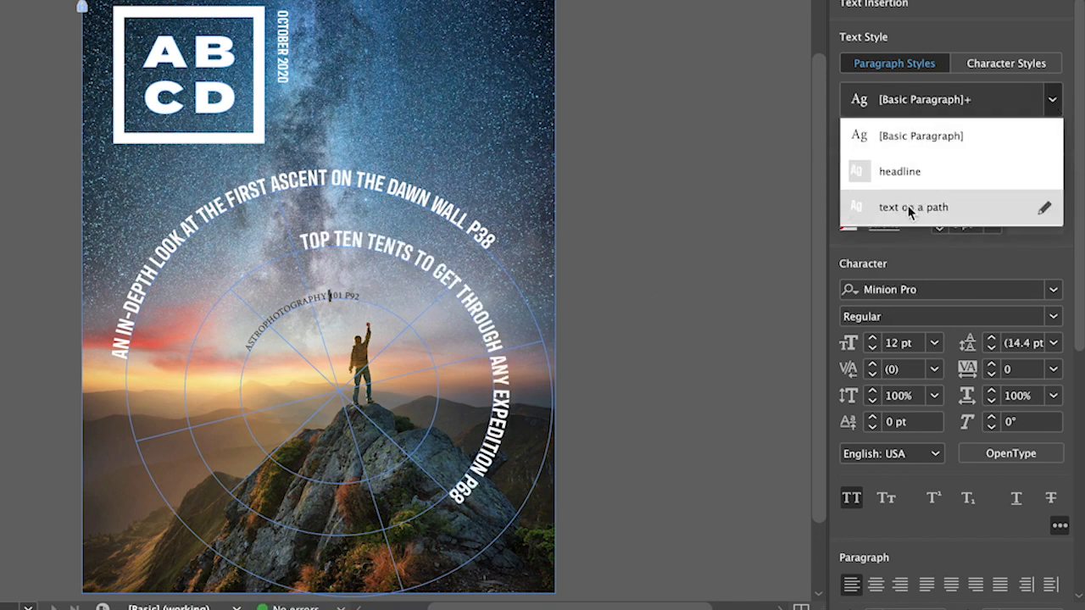
click(912, 207)
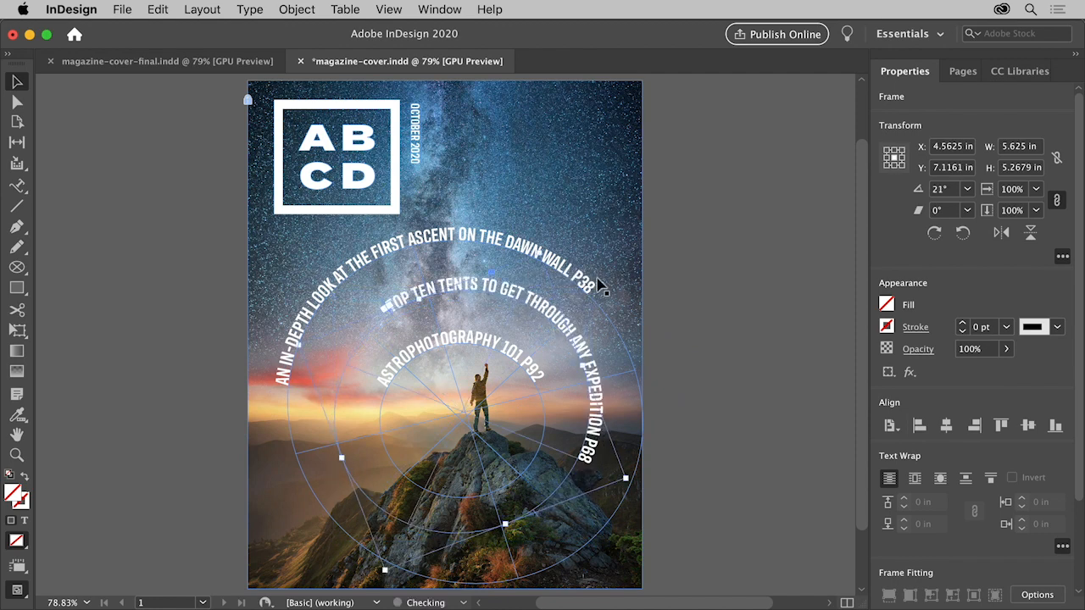
Step: Deselect everything, leaving the three concentric white headlines finished above the hiker
click(721, 304)
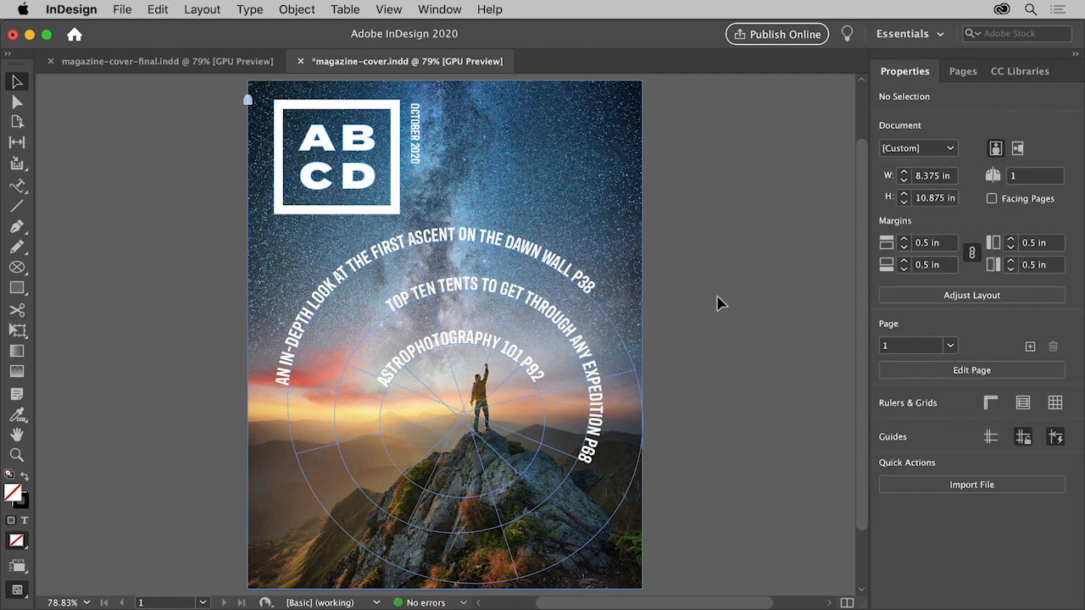